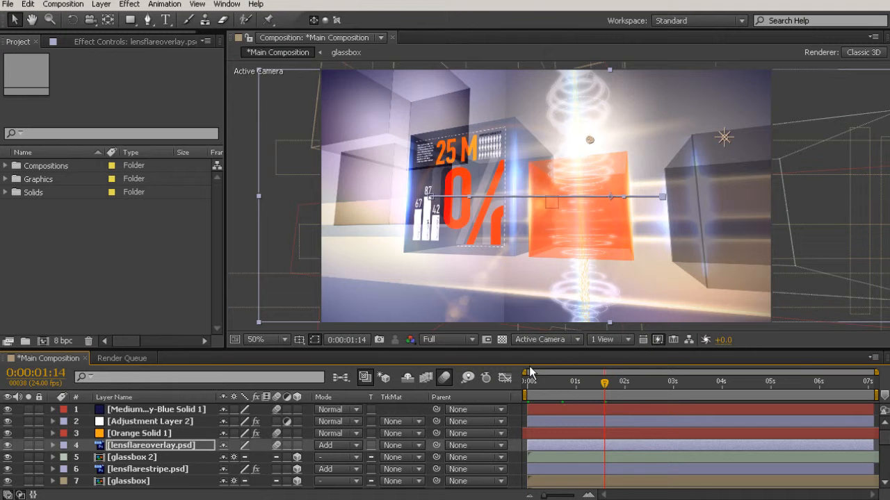
mouse_move(642, 373)
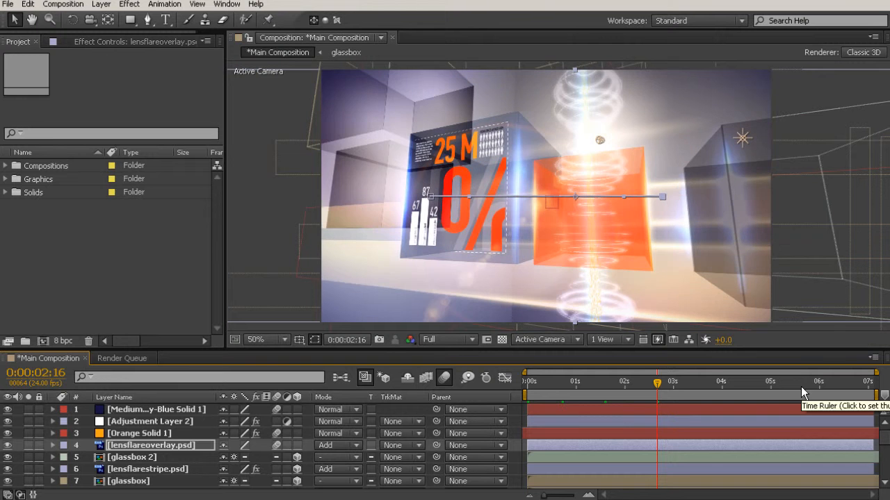
Move the current-time indicator to about 0:00:07:01 to review the end of the comp
left_click(818, 381)
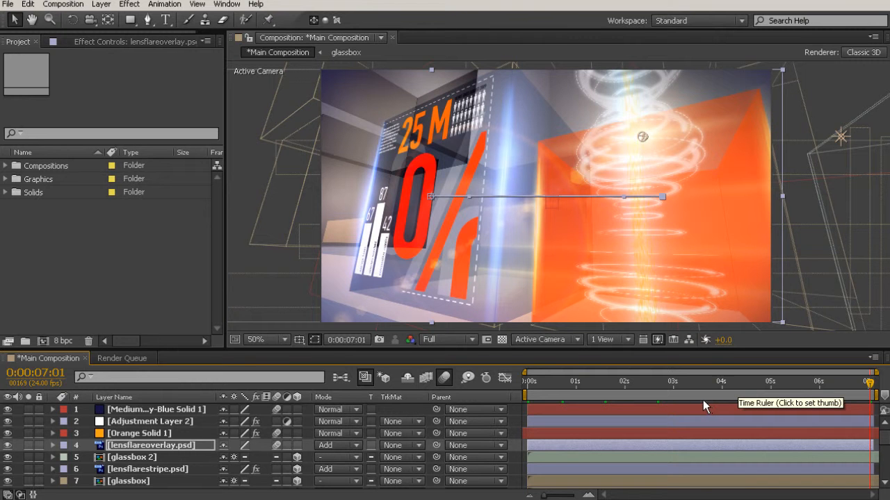
mouse_move(486, 104)
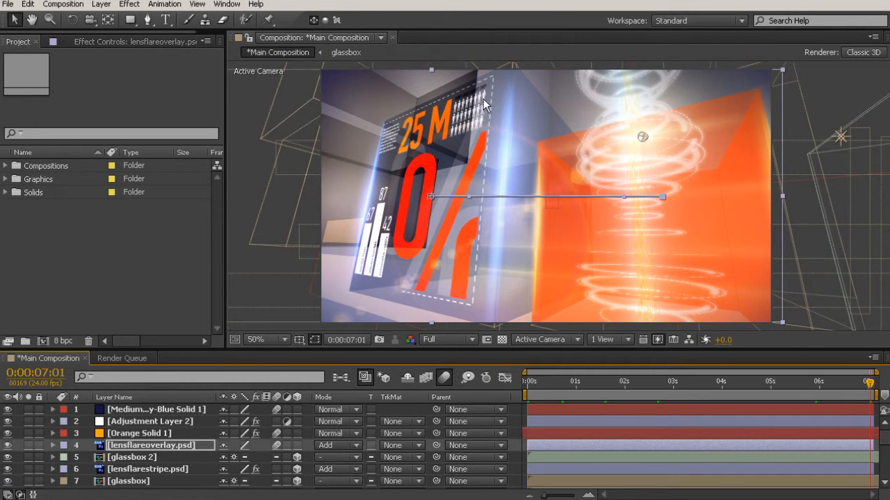
mouse_move(720, 273)
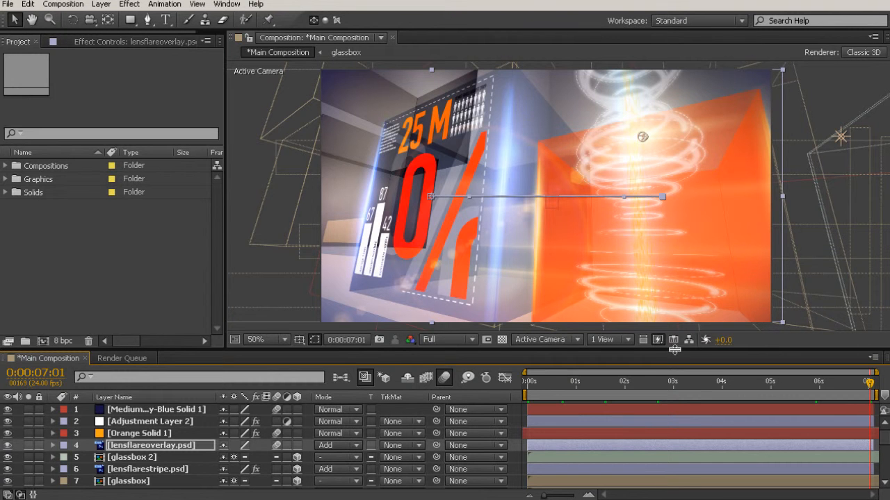
mouse_move(708, 205)
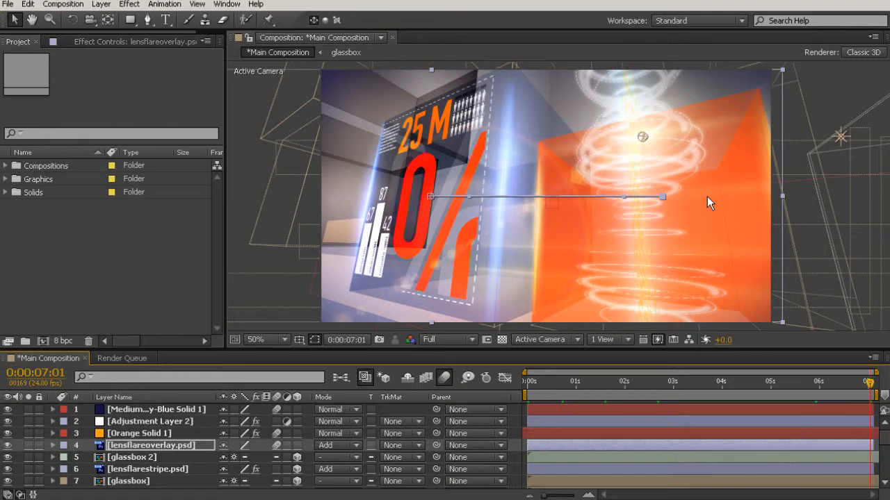
mouse_move(370, 258)
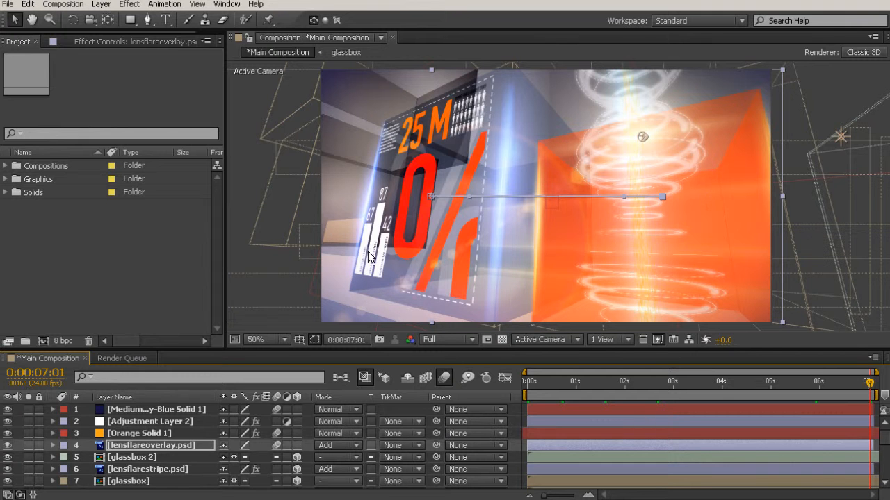
mouse_move(689, 261)
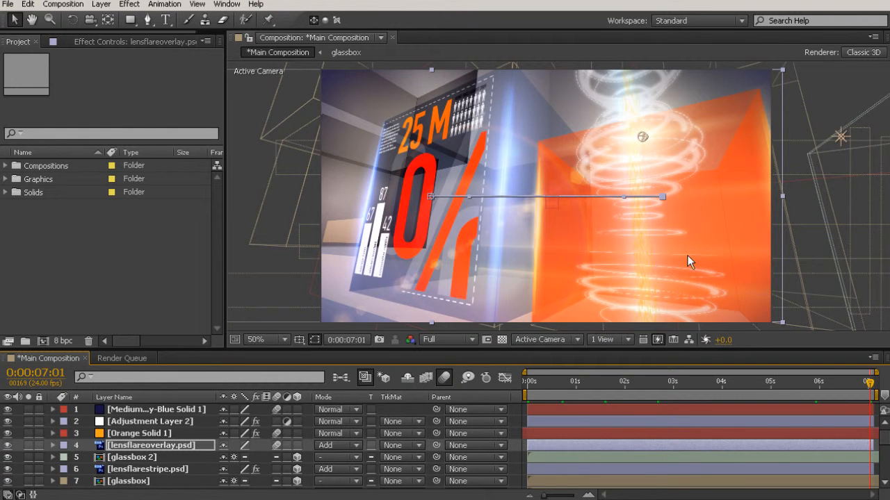
mouse_move(620, 179)
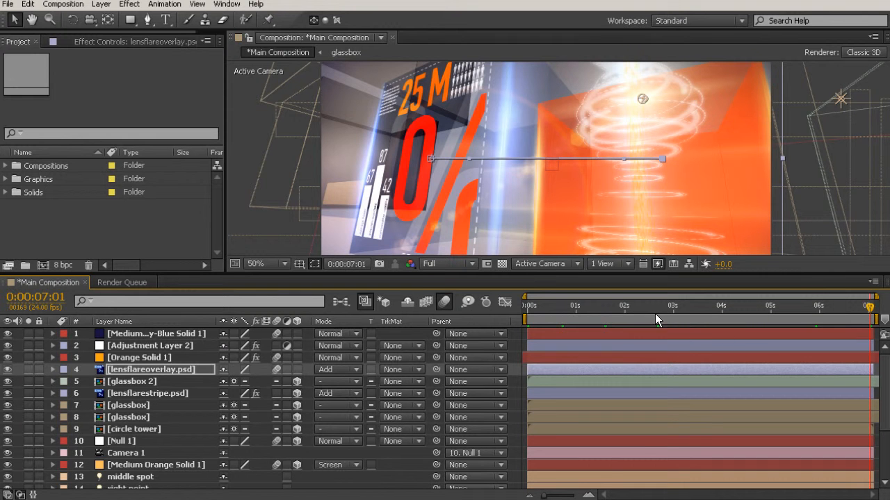
mouse_move(656, 320)
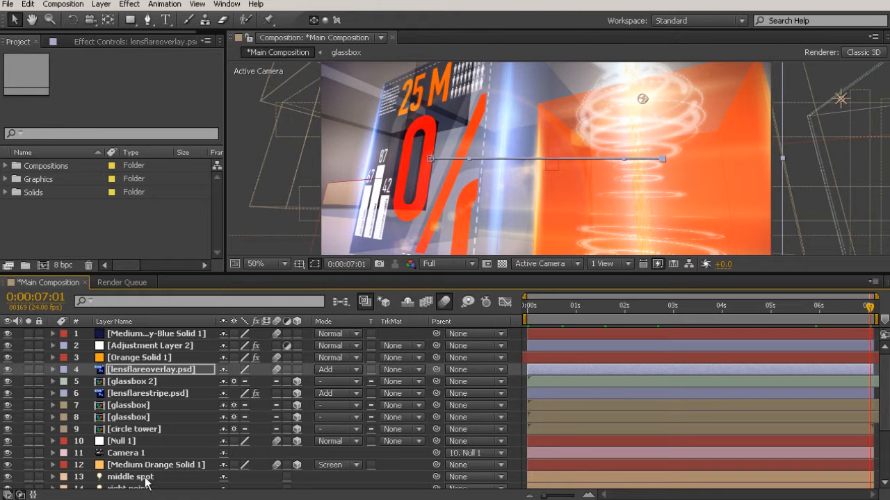
mouse_move(656, 122)
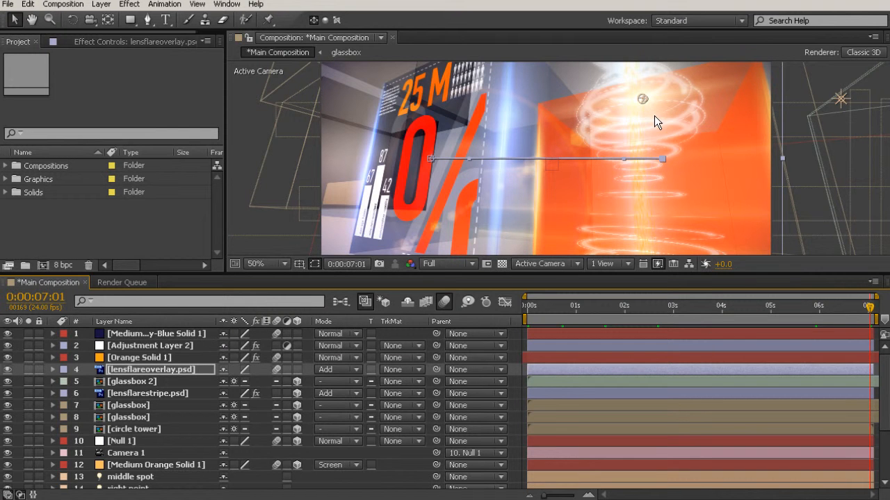
Add the Main Composition to the render queue via the Composition menu
left_click(64, 4)
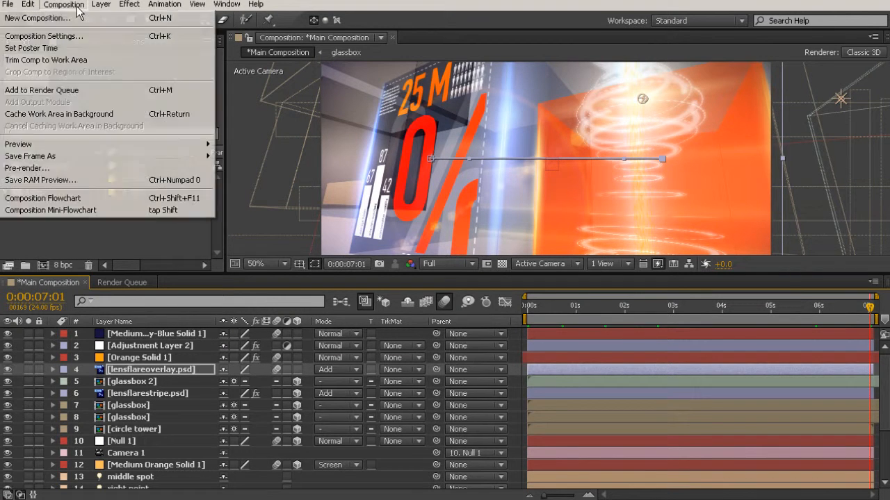
mouse_move(41, 91)
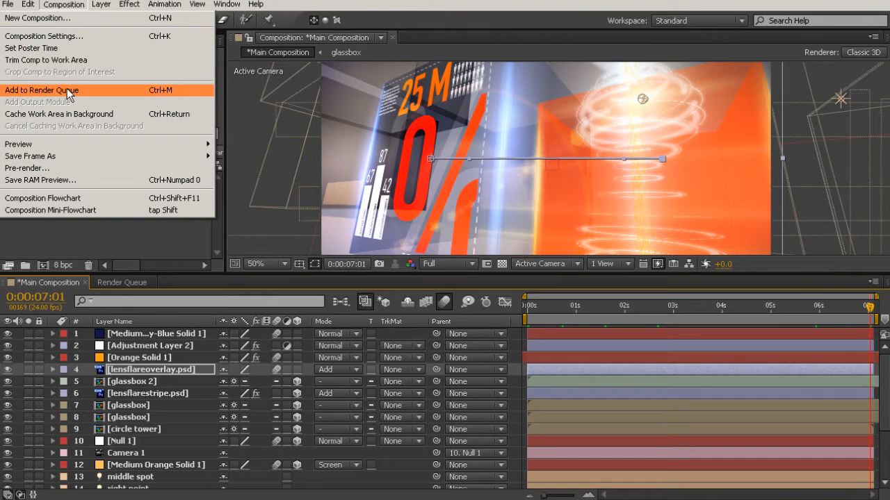
left_click(42, 89)
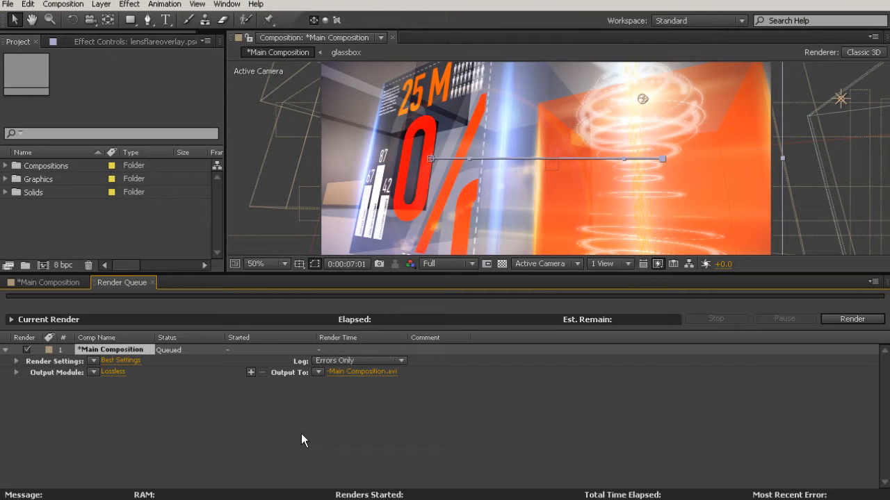
mouse_move(86, 368)
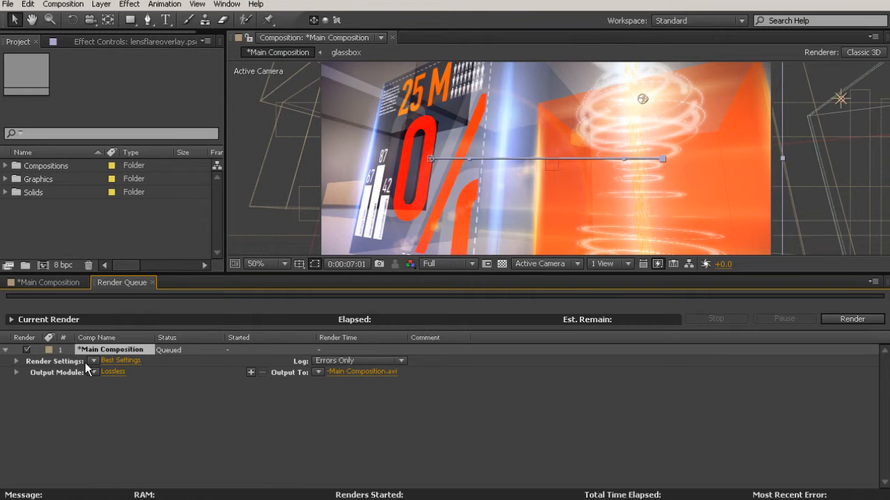
mouse_move(134, 435)
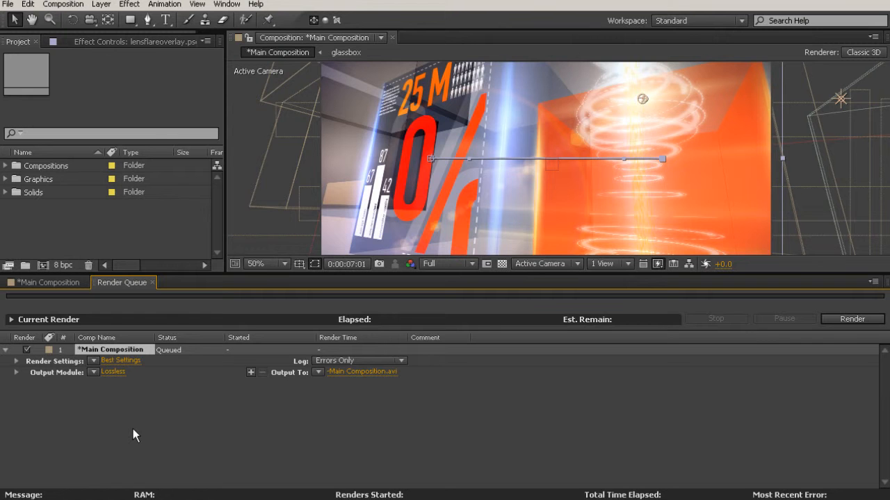
mouse_move(508, 407)
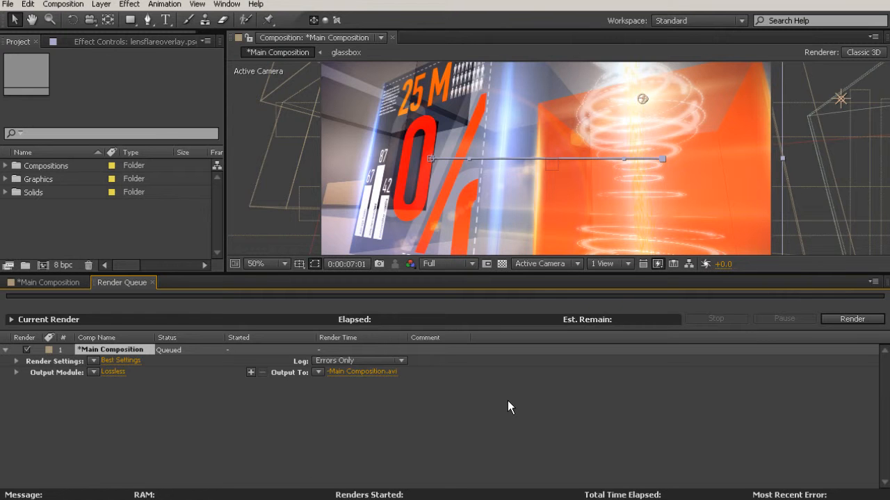
mouse_move(111, 378)
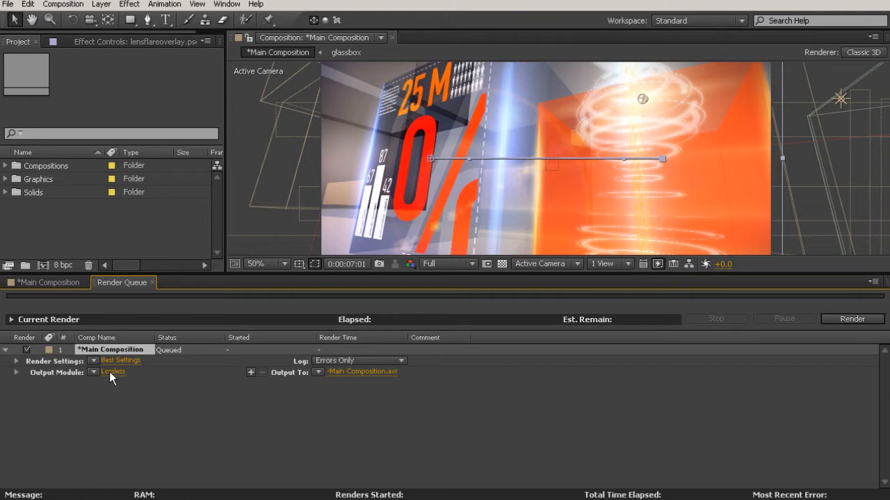
Change the queued render's Lossless output module format to PNG Sequence
left_click(113, 371)
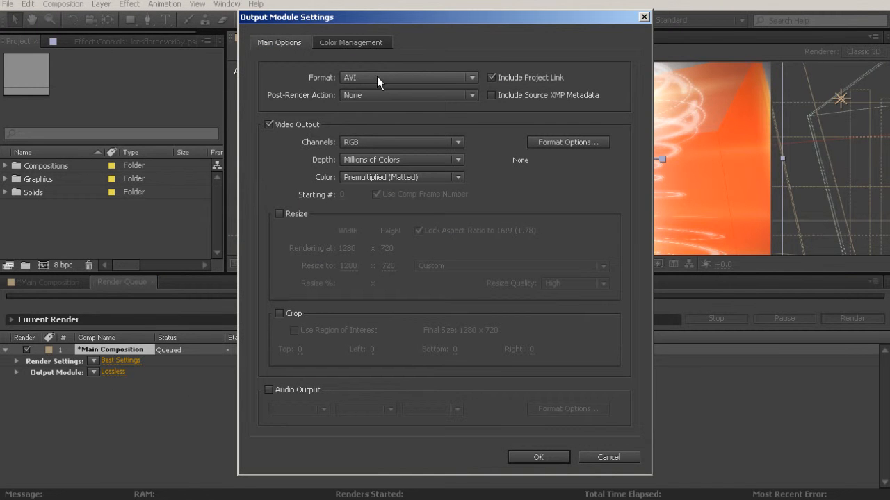
left_click(409, 78)
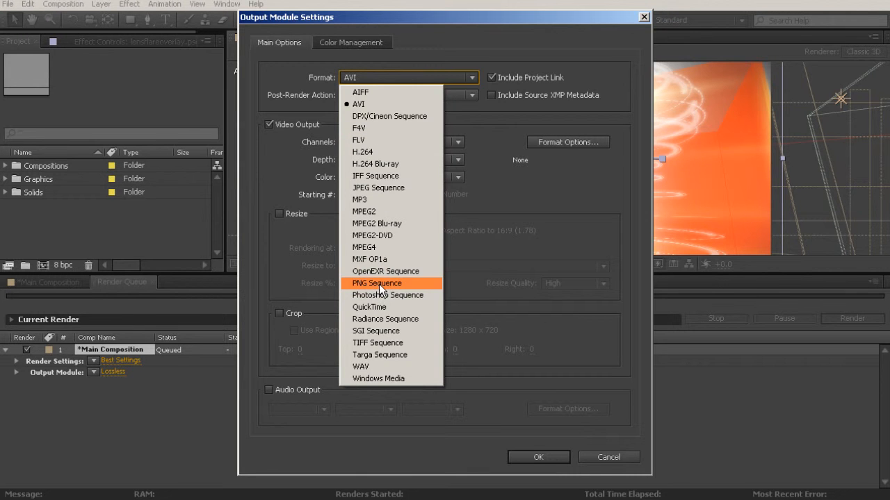
left_click(377, 284)
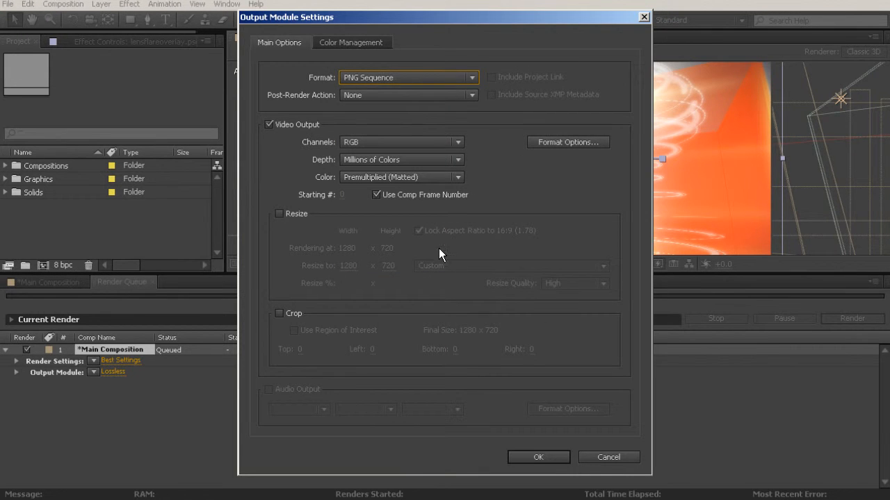
mouse_move(554, 284)
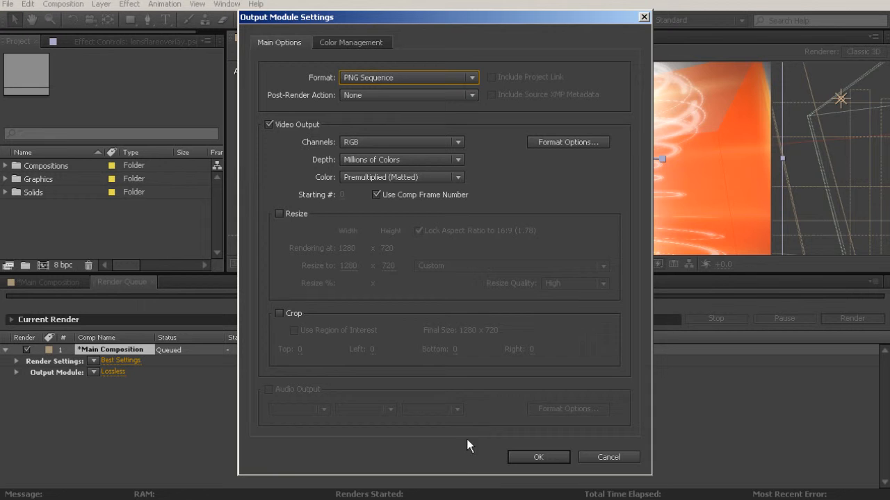
mouse_move(305, 372)
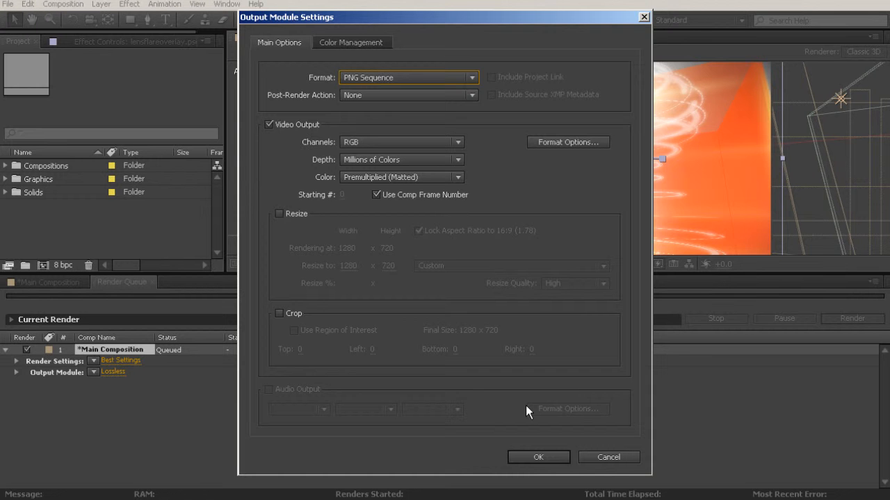
left_click(538, 456)
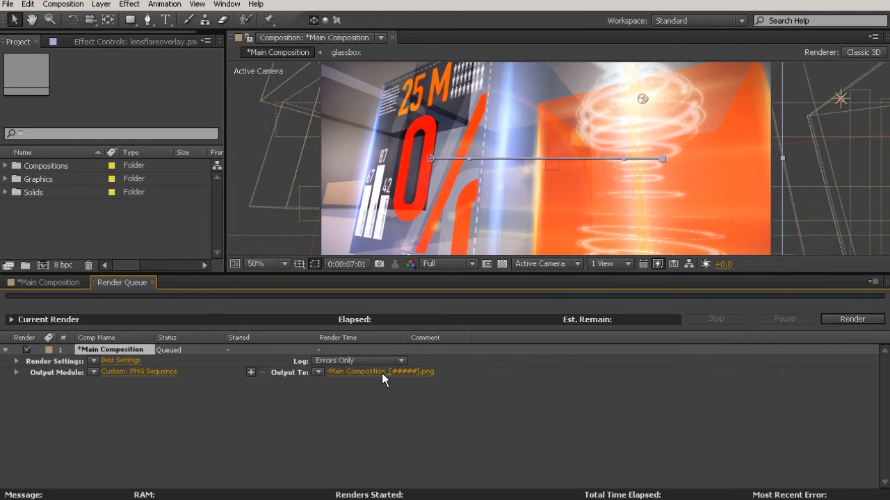
Save the output as 'boxes and light_[#####].png' into a new 'boxes and light' folder inside Footage
left_click(378, 373)
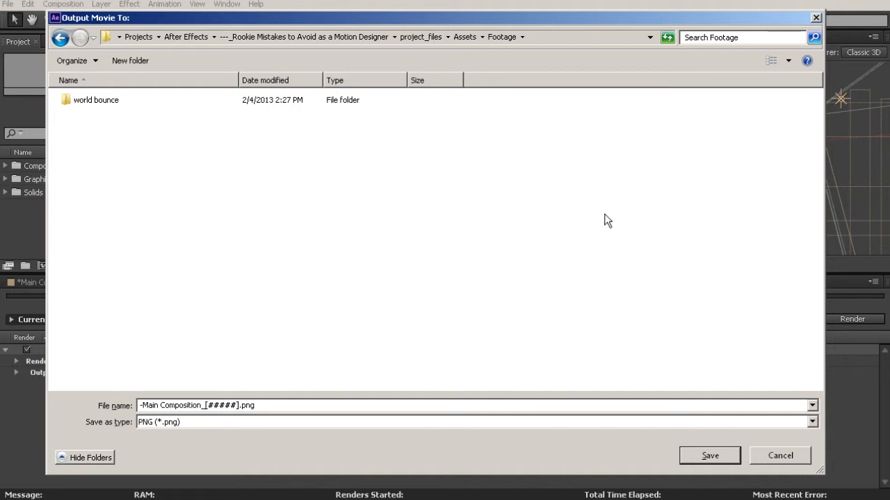
mouse_move(400, 233)
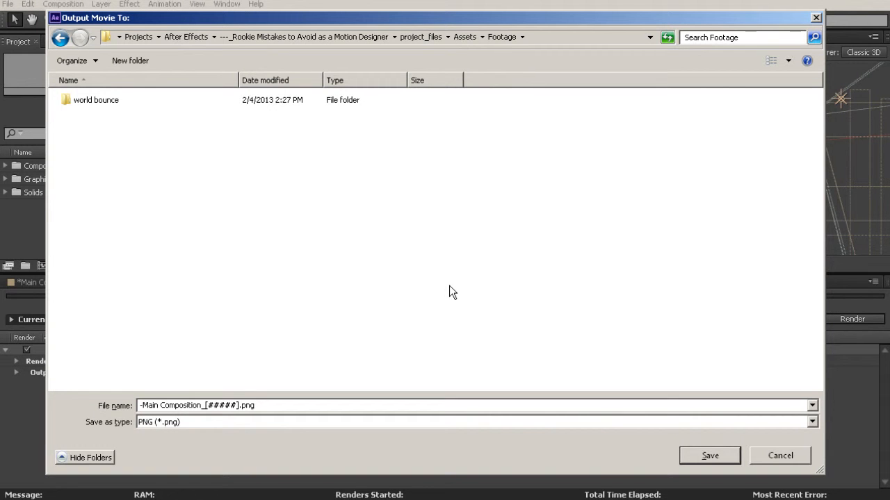
mouse_move(253, 123)
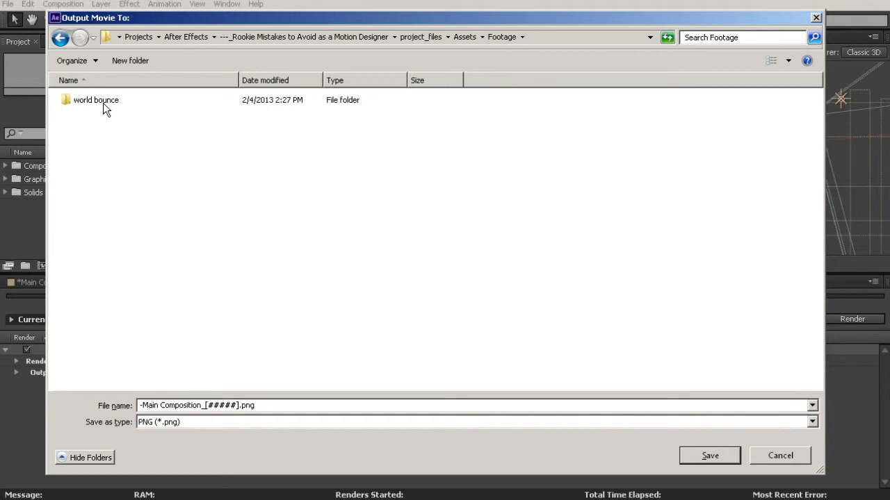
mouse_move(136, 192)
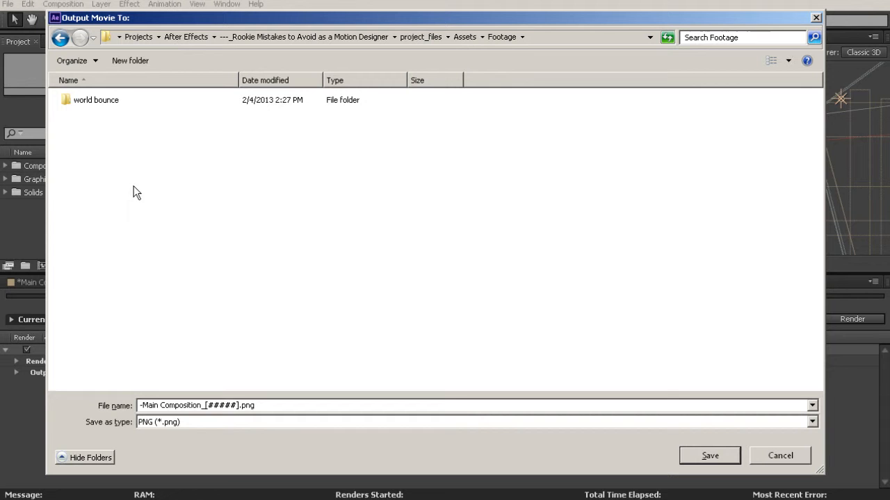
mouse_move(104, 146)
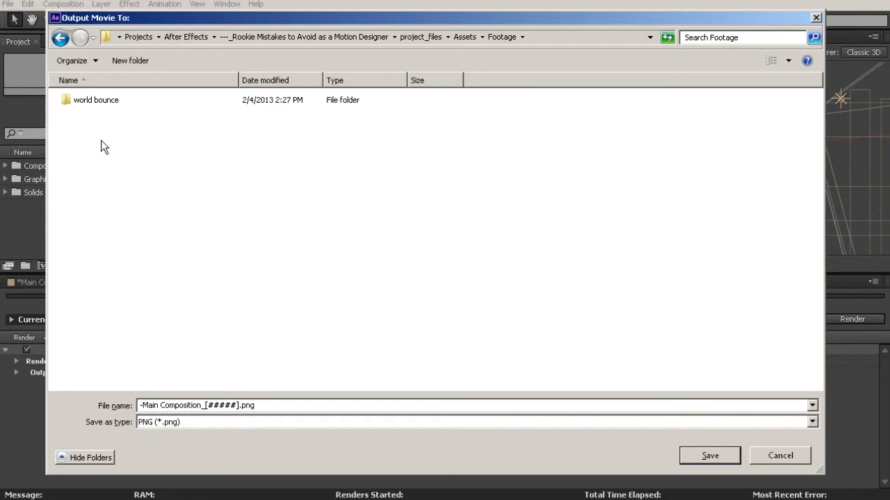
mouse_move(109, 148)
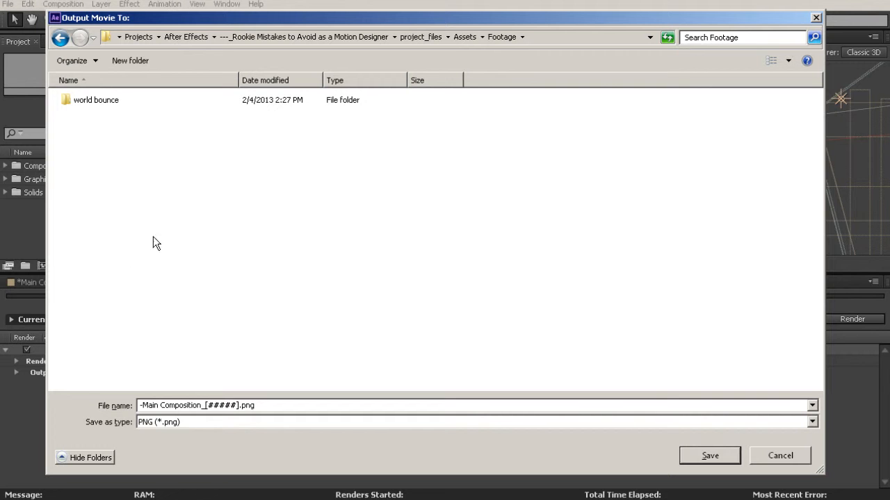
mouse_move(162, 214)
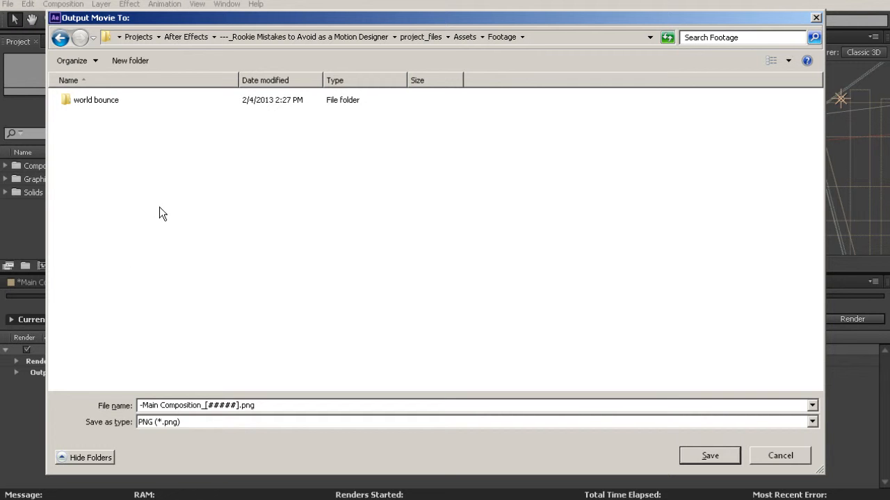
right_click(160, 211)
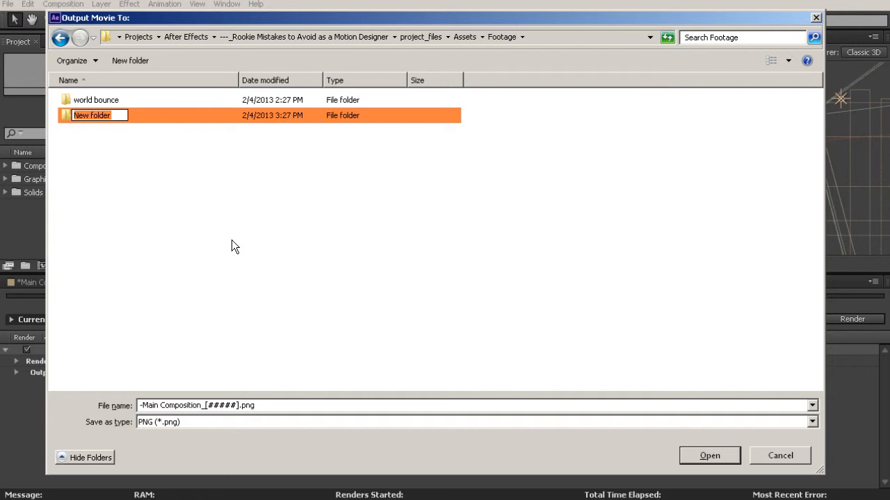
type("boxes and light")
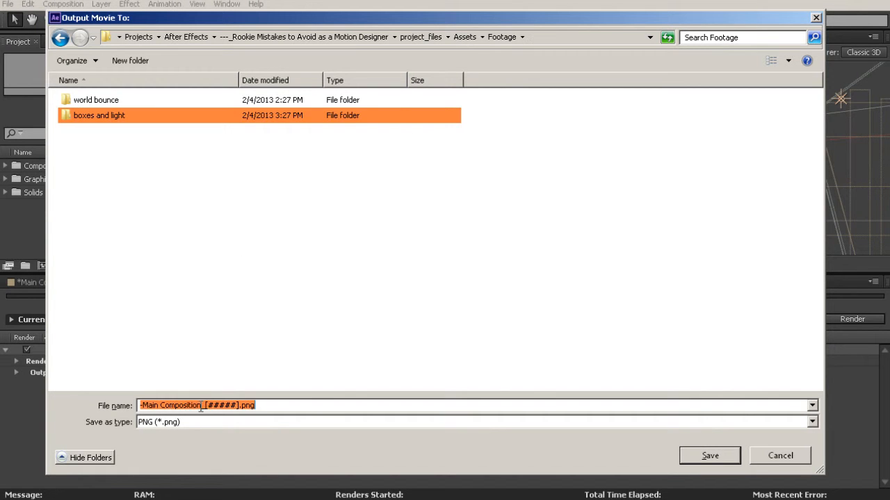
left_click(202, 406)
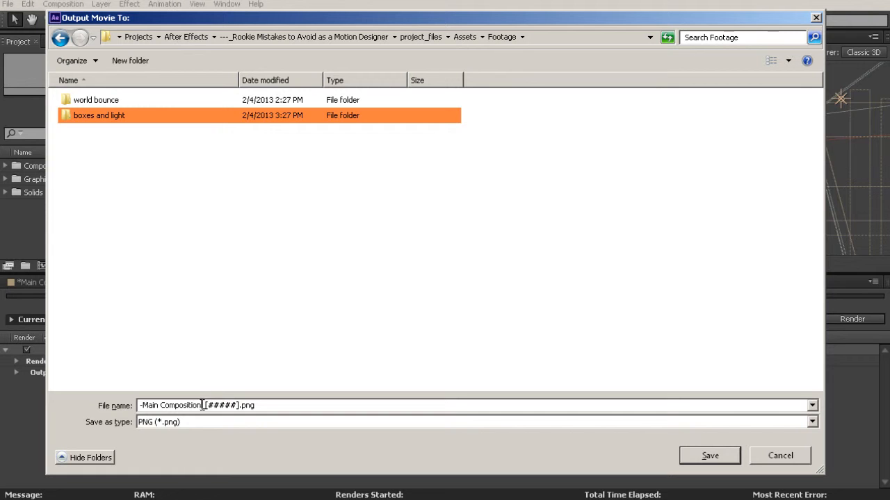
type("b_[#####].png")
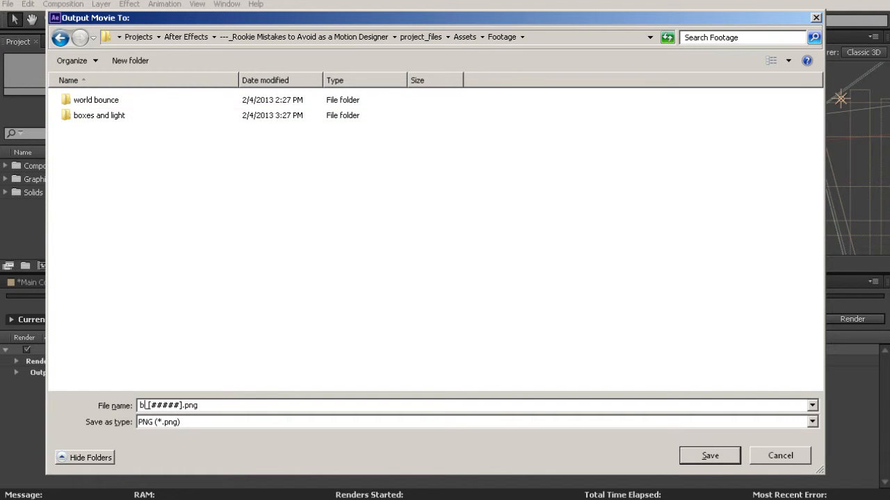
type("boxes al")
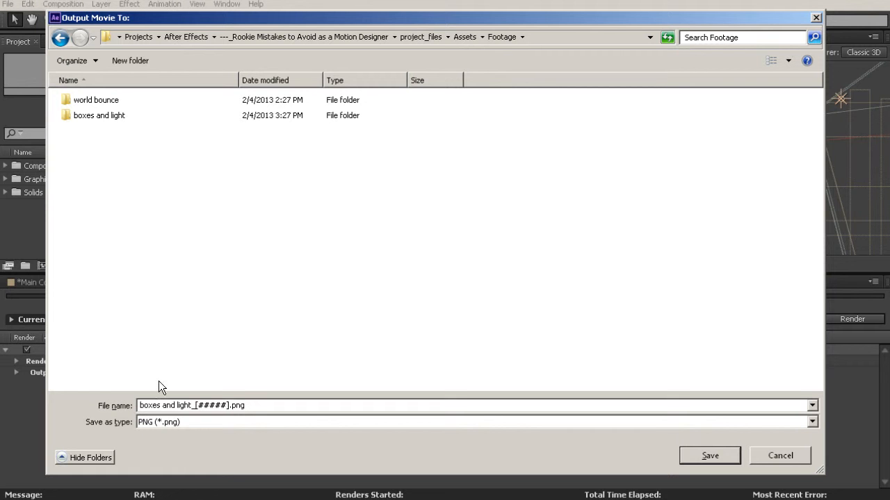
double_click(98, 116)
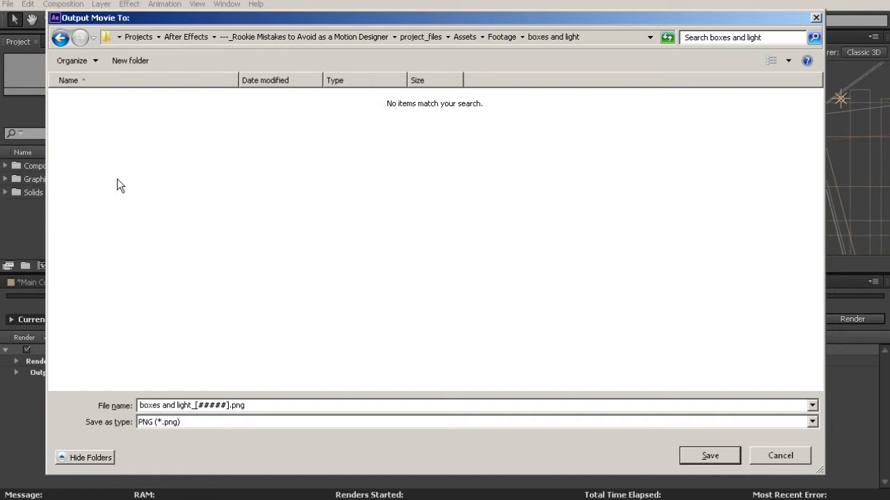
mouse_move(498, 292)
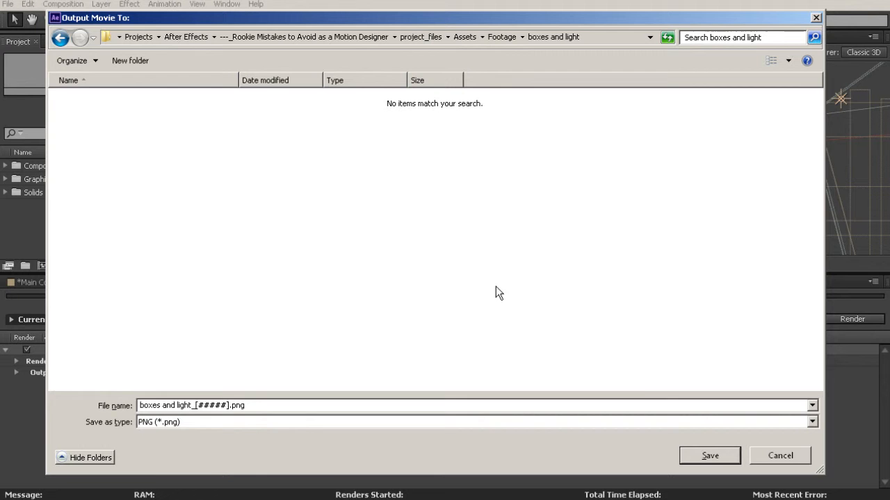
left_click(709, 456)
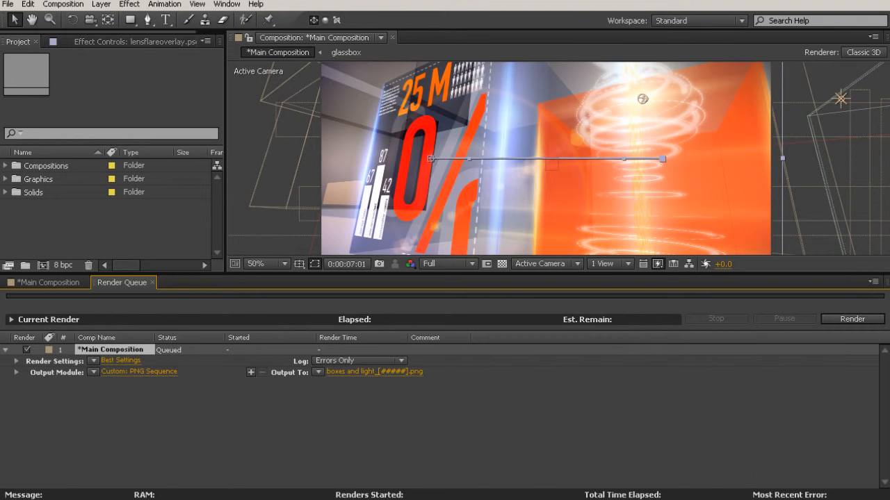
Render the queued Main Composition to the PNG sequence until it reports Done
left_click(851, 318)
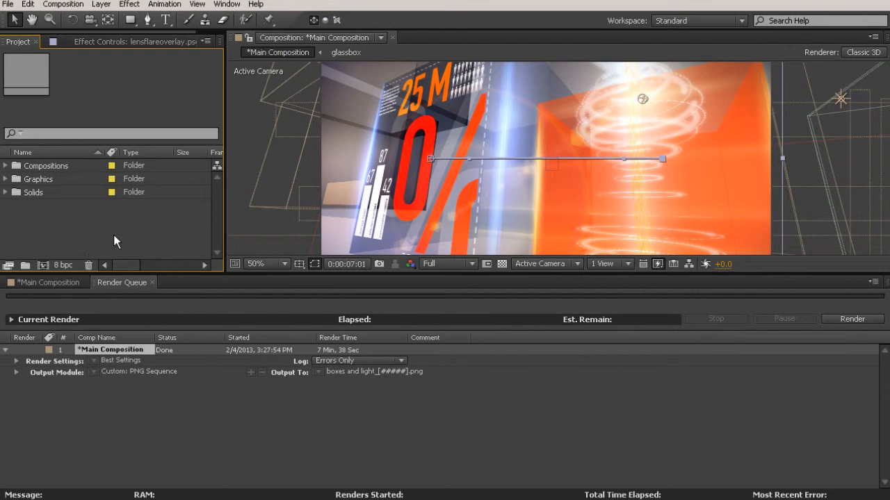
mouse_move(128, 228)
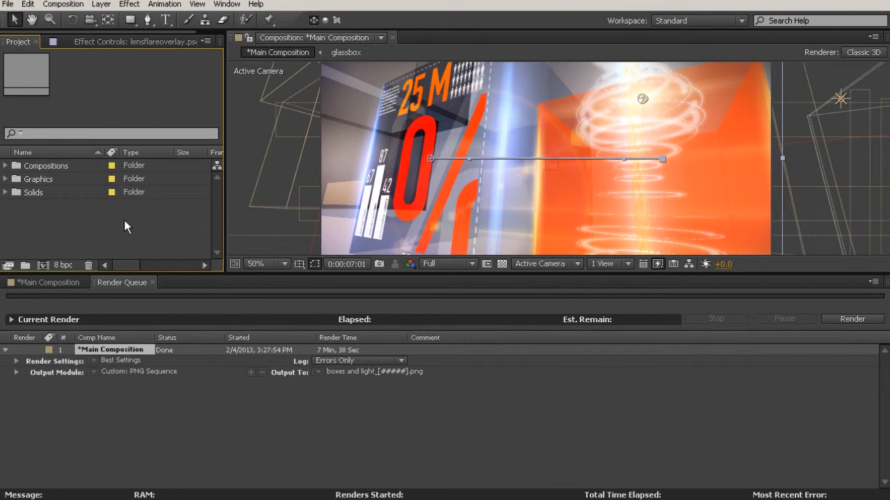
Import 'boxes and light_00000.png' as a PNG sequence into the project
right_click(128, 226)
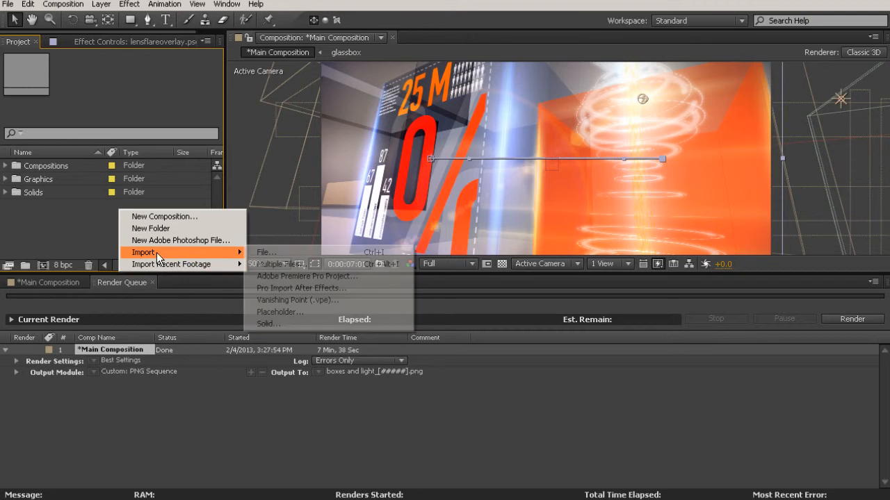
left_click(266, 253)
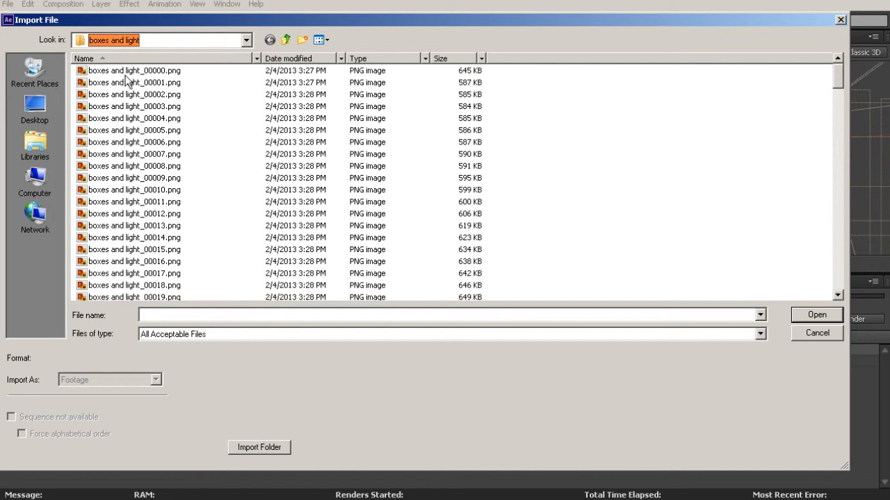
left_click(134, 69)
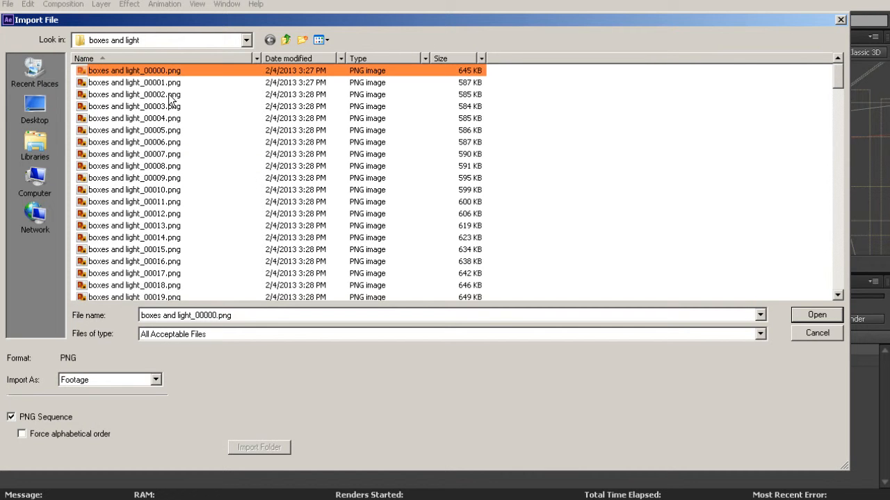
mouse_move(132, 299)
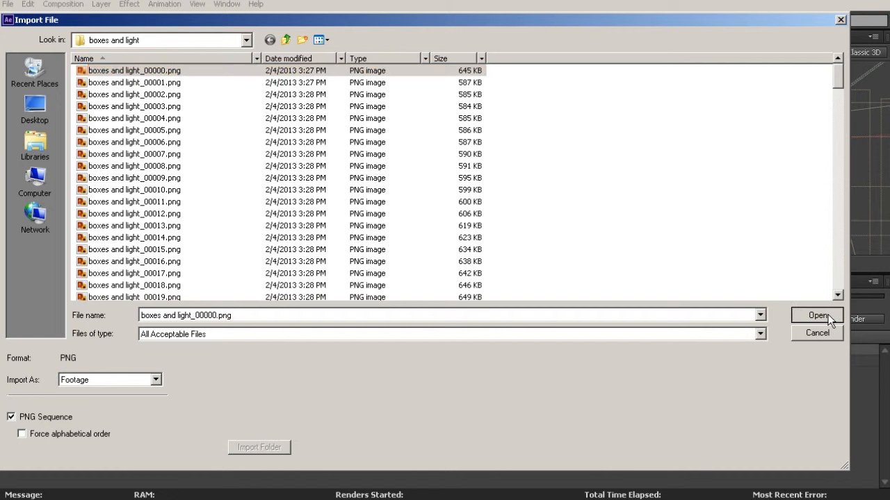
left_click(817, 314)
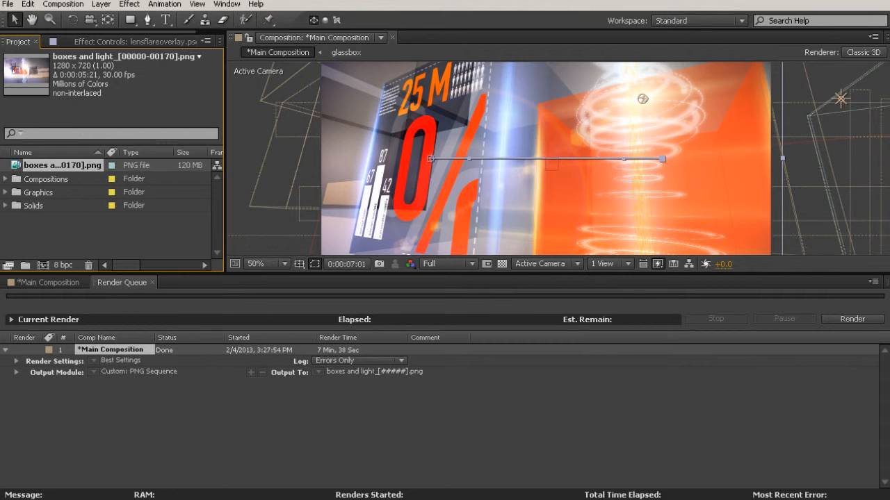
mouse_move(152, 204)
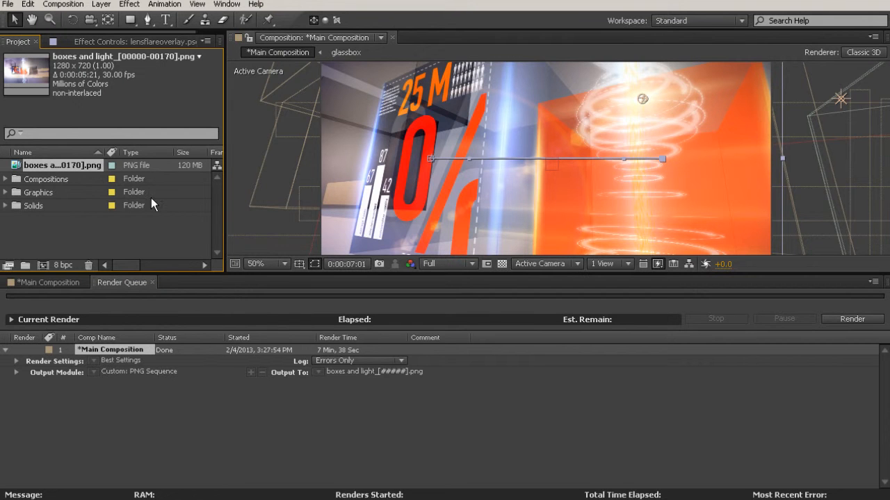
mouse_move(133, 219)
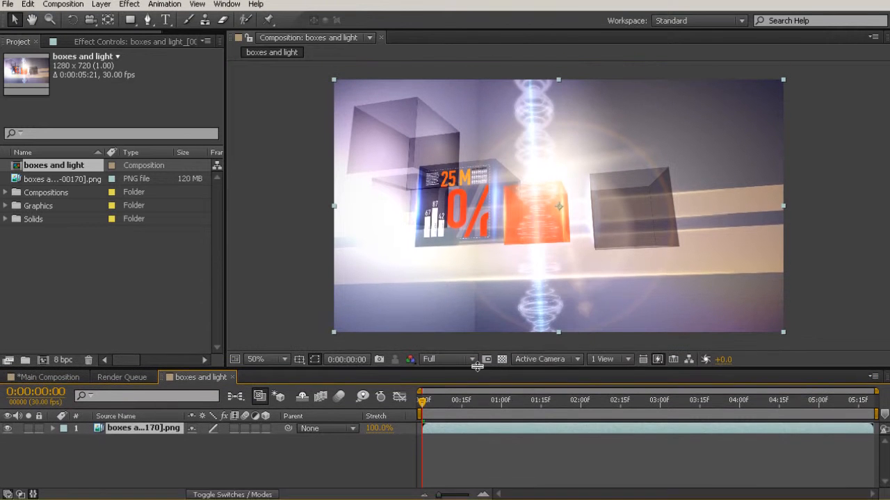
left_click_drag(423, 400, 445, 400)
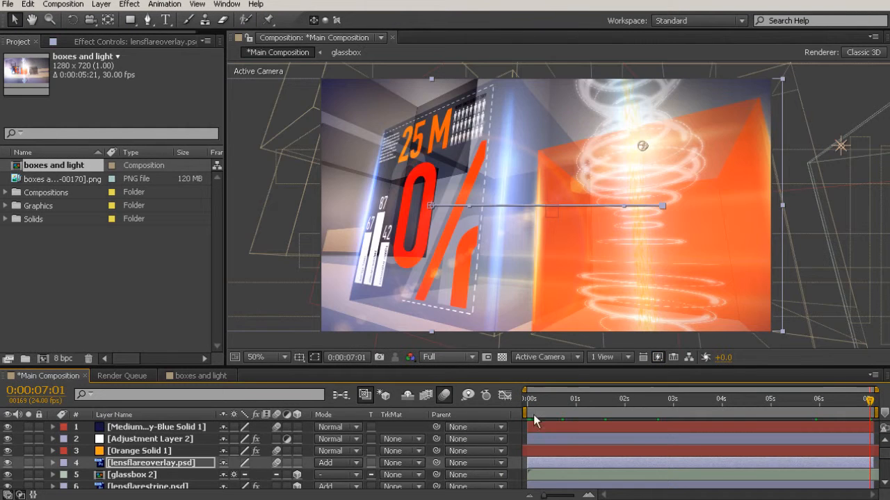
left_click(200, 375)
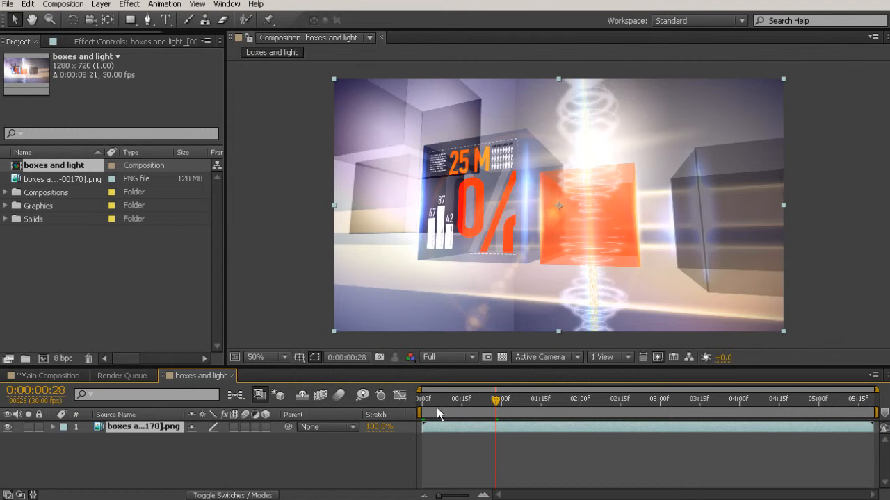
left_click_drag(495, 398, 756, 398)
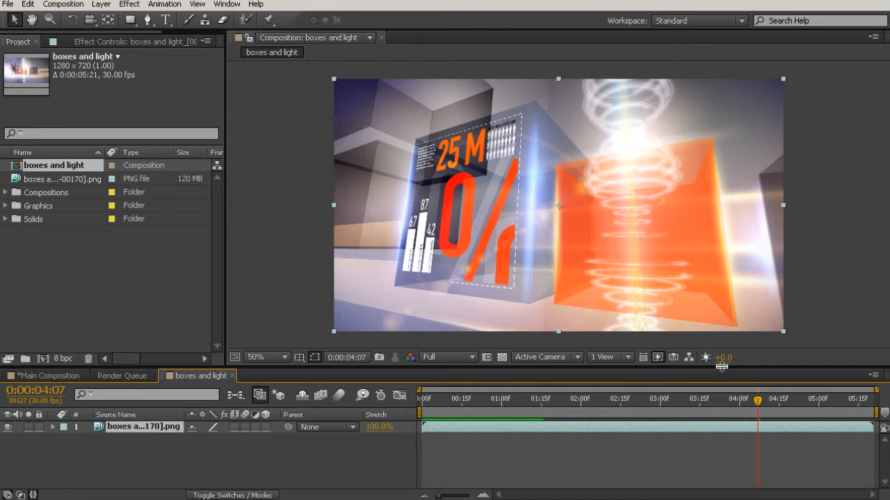
mouse_move(582, 336)
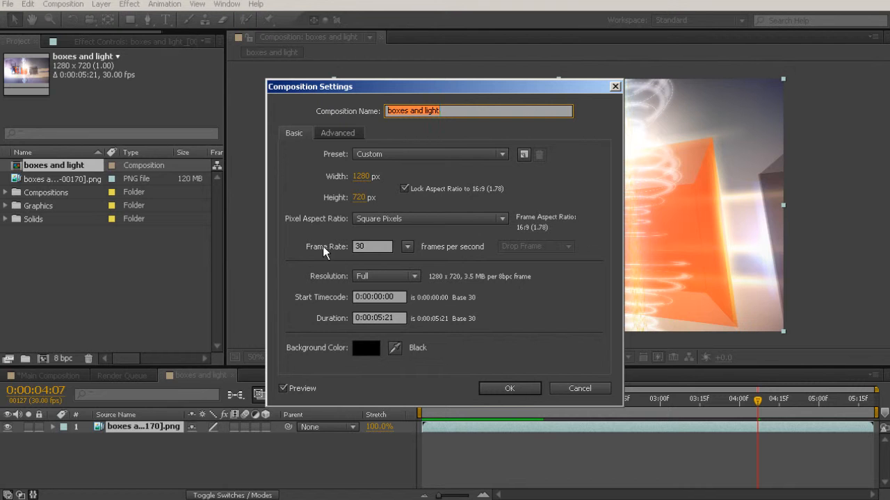
mouse_move(419, 258)
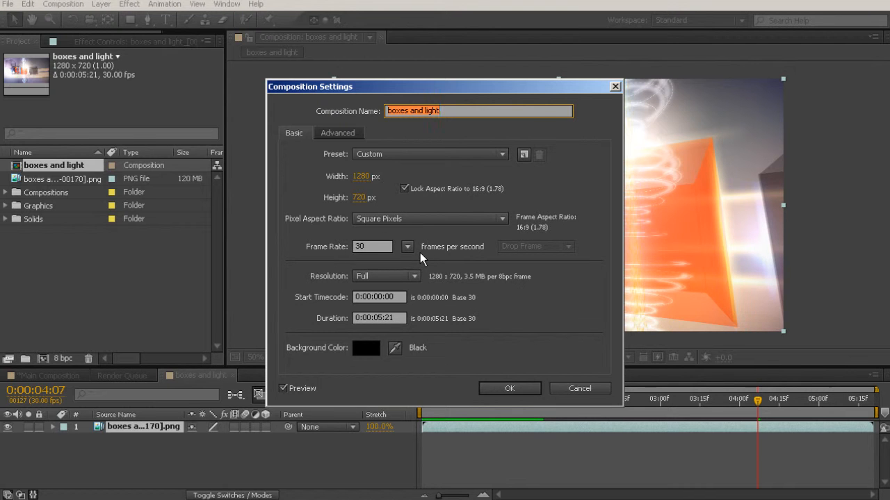
mouse_move(429, 265)
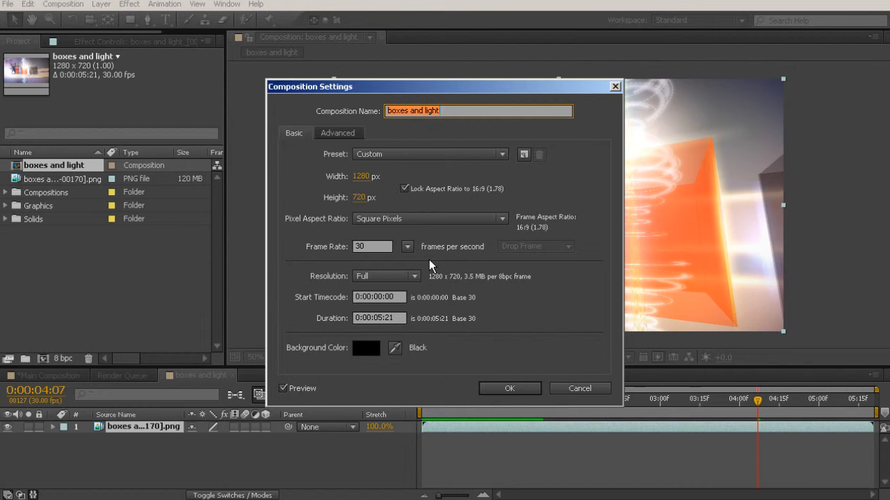
Set the boxes and light composition's frame rate to 24 fps in Composition Settings
left_click(407, 246)
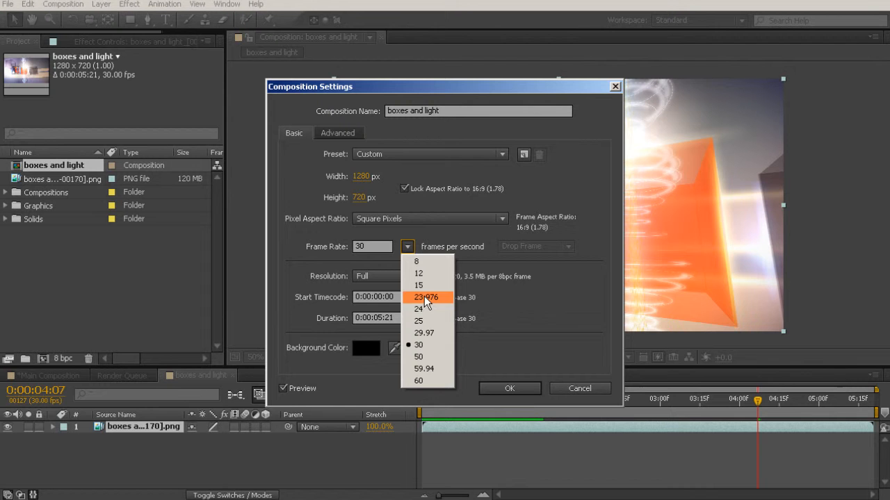
left_click(418, 308)
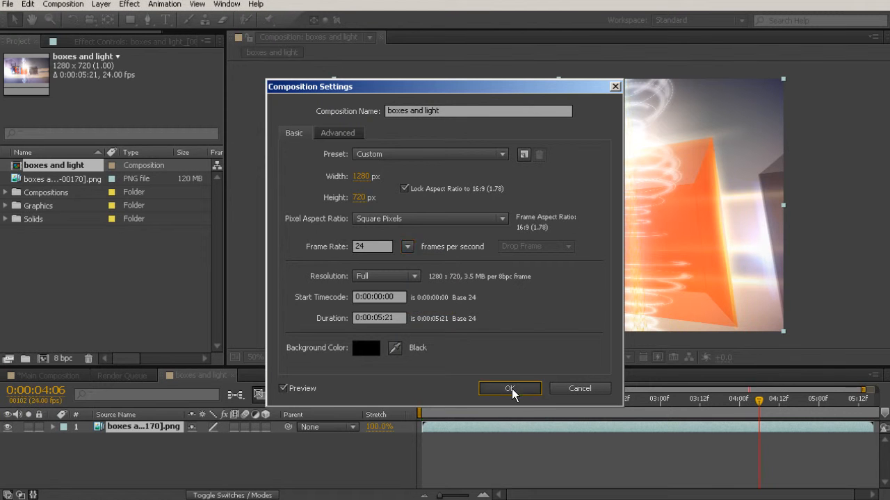
left_click(508, 390)
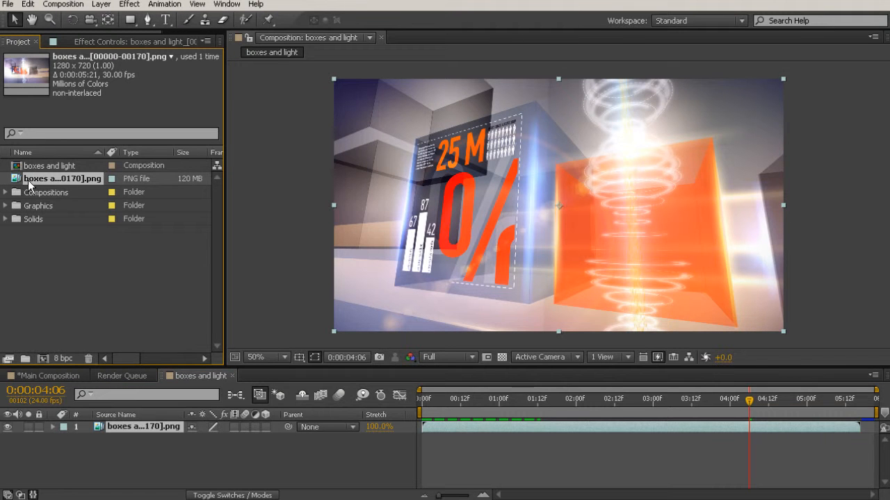
Interpret the PNG sequence footage at an assumed frame rate of 24 fps
right_click(63, 177)
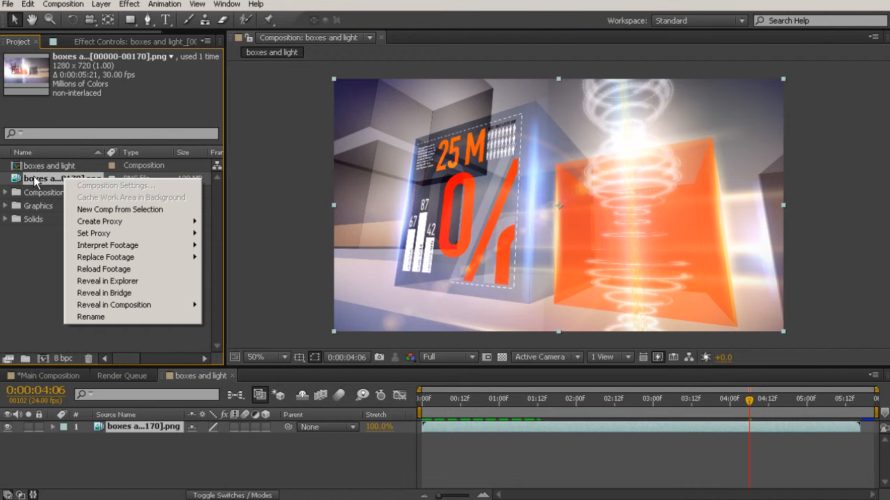
mouse_move(108, 245)
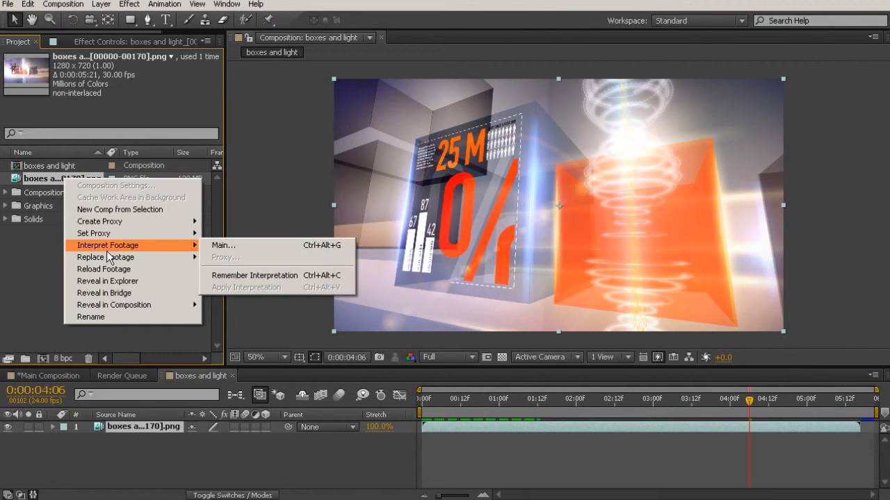
left_click(222, 245)
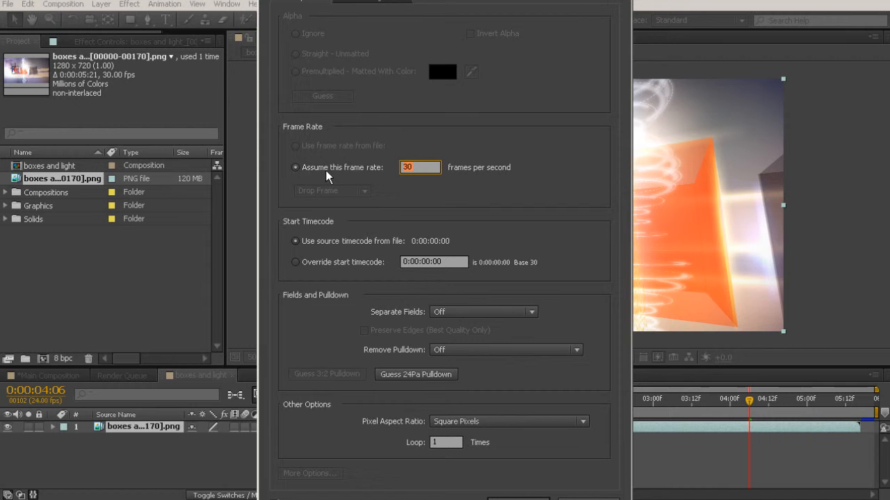
left_click(420, 167)
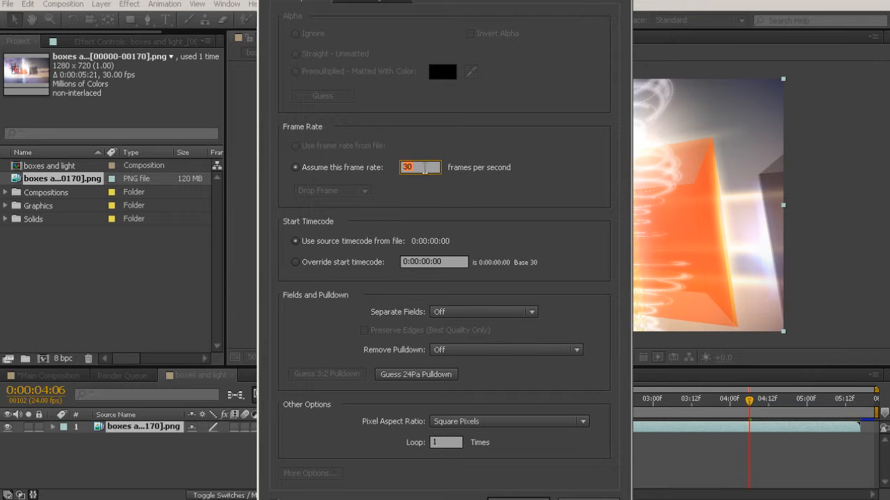
type("2")
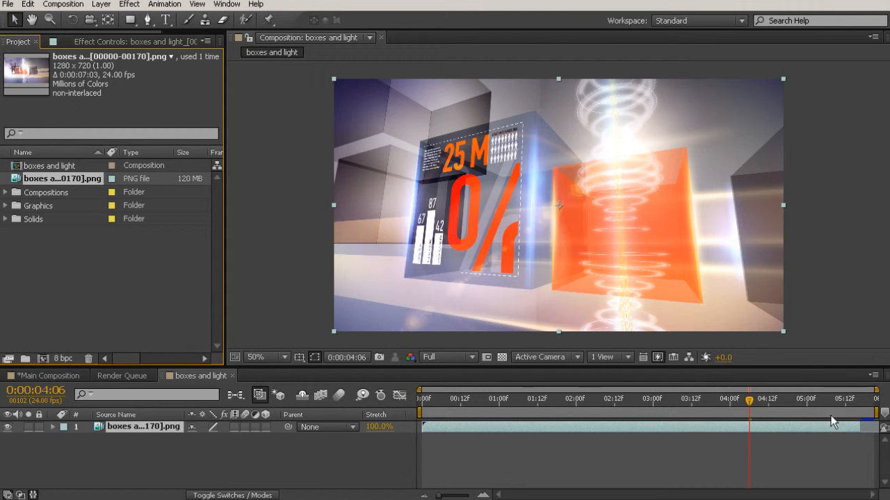
mouse_move(680, 430)
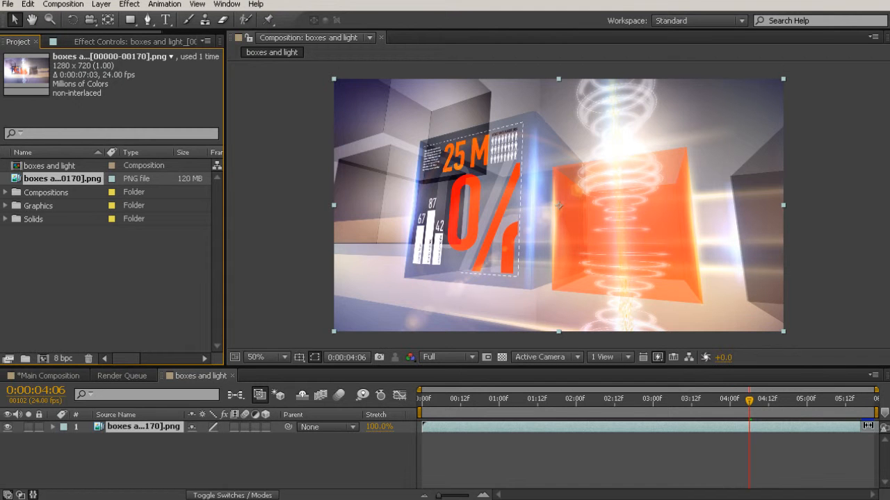
mouse_move(834, 451)
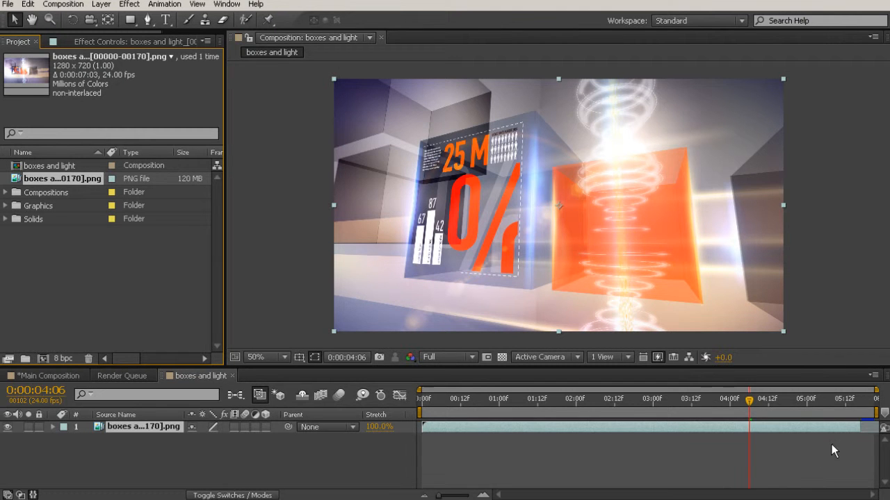
mouse_move(331, 193)
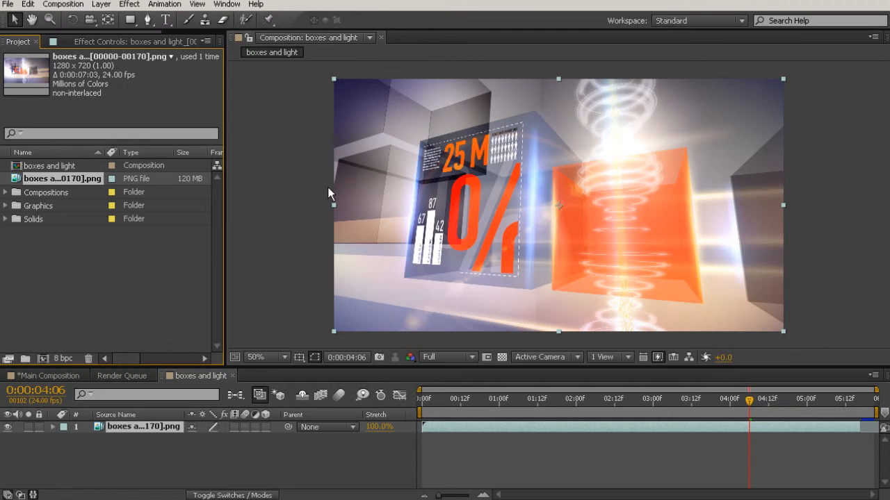
Extend the composition duration to about seven seconds in Composition Settings
left_click(64, 4)
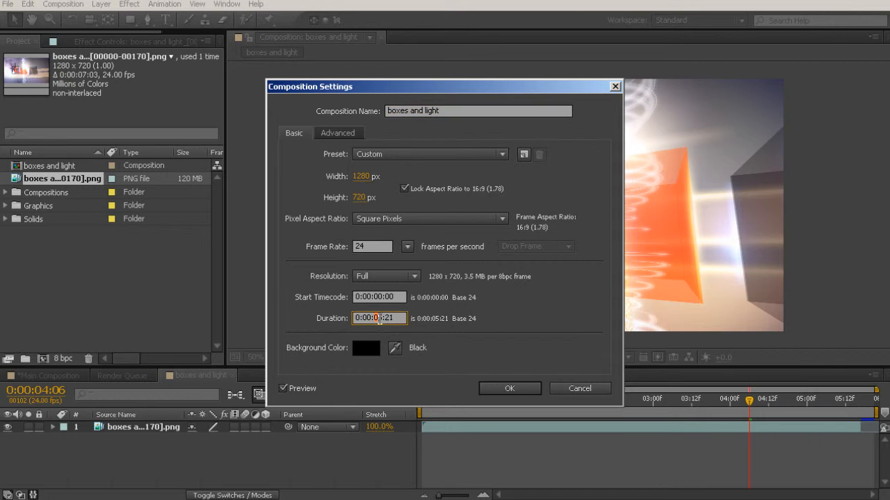
left_click(508, 388)
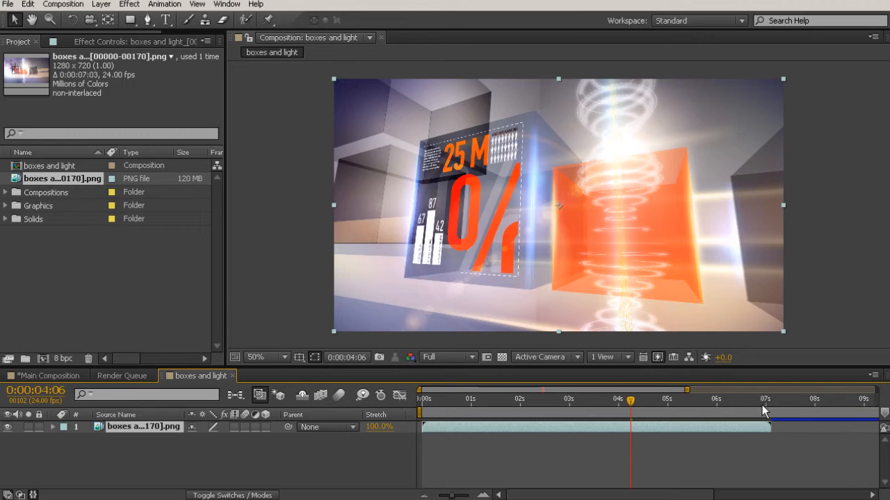
End the work area at the footage's last frame and trim the comp to it
left_click_drag(629, 400, 757, 400)
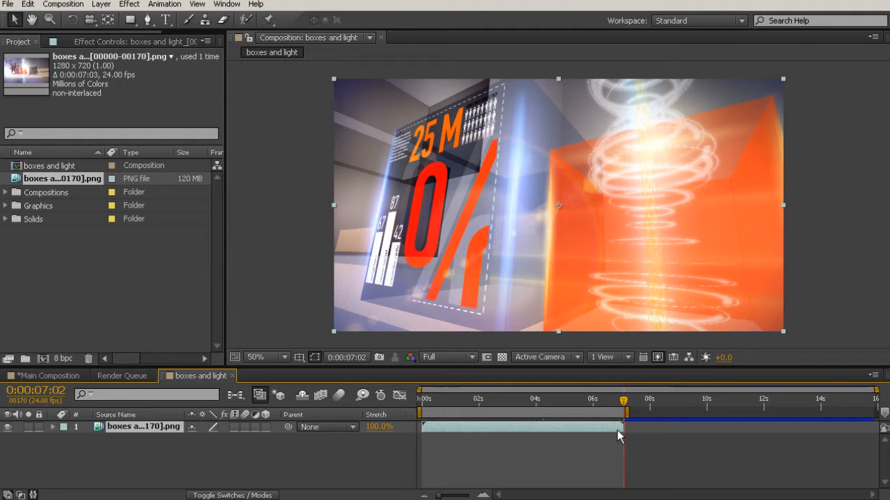
right_click(619, 417)
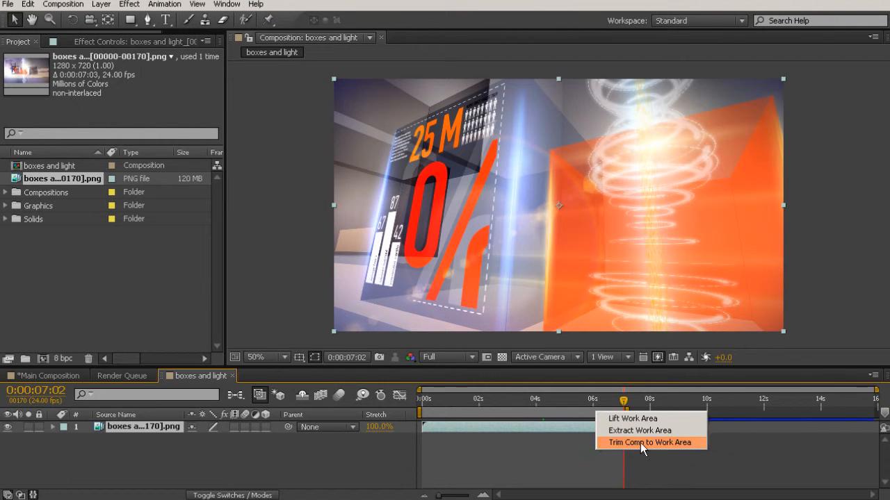
left_click(649, 442)
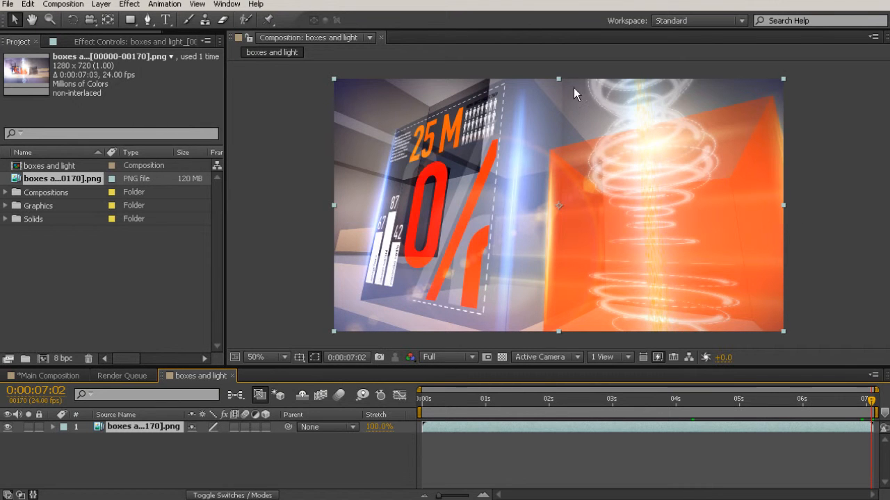
mouse_move(717, 267)
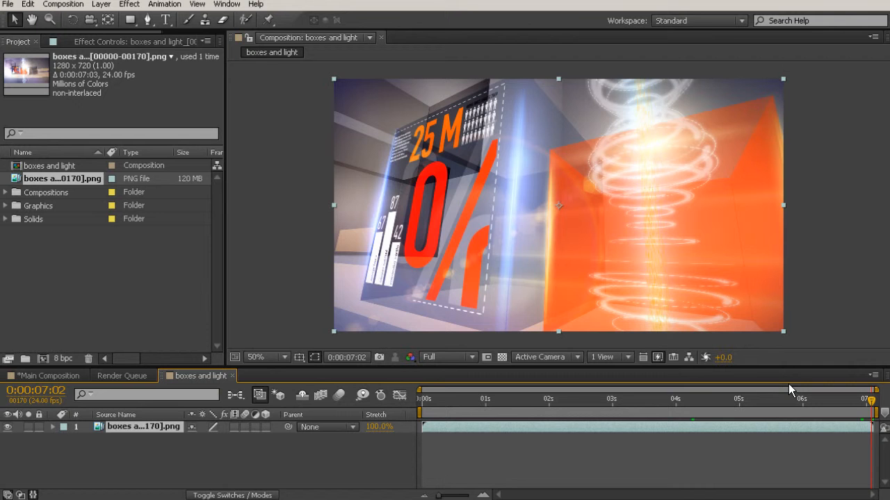
mouse_move(812, 333)
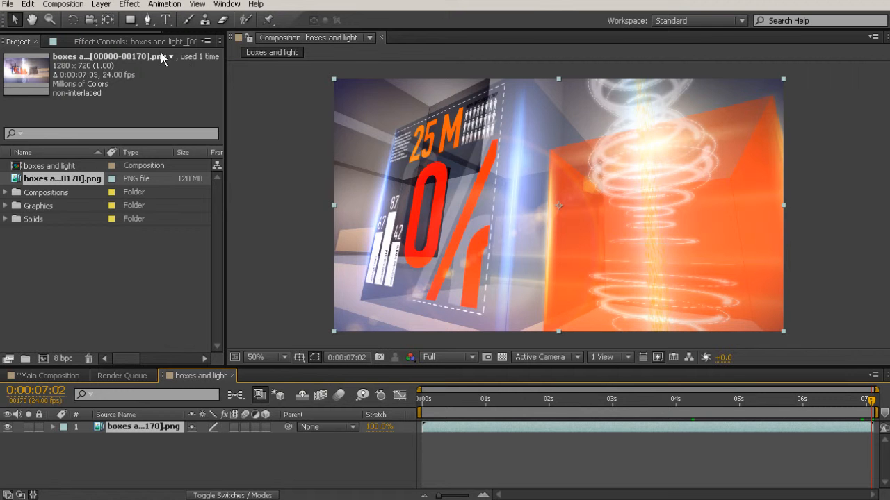
Add the 'boxes and light' comp to the Render Queue via the Composition menu
left_click(62, 4)
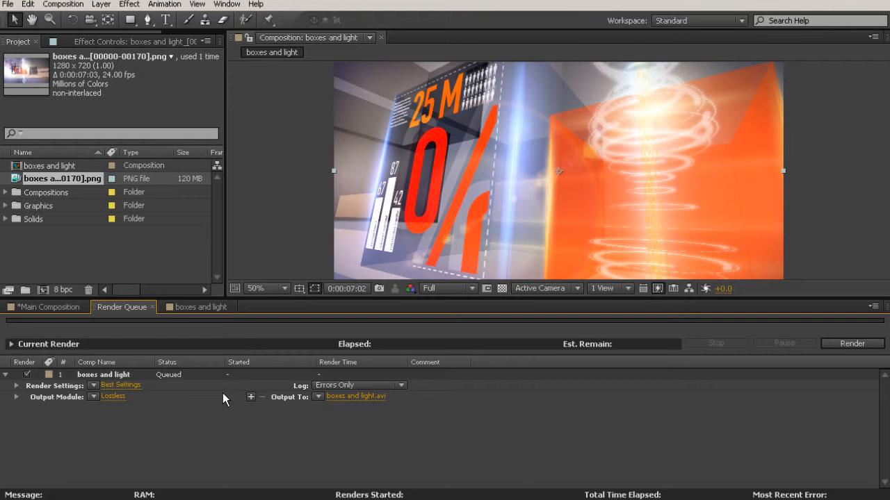
mouse_move(114, 403)
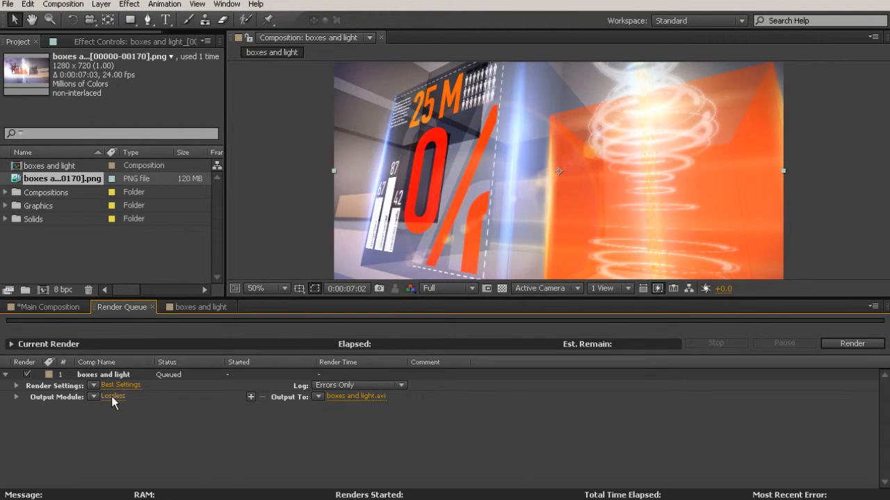
Set the Output Module format to H.264, keeping RGB video at Millions of Colors
left_click(113, 396)
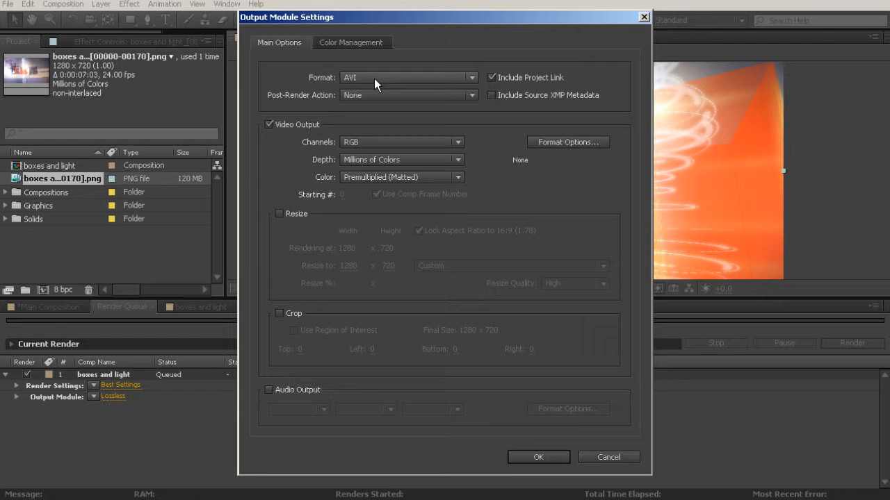
left_click(408, 78)
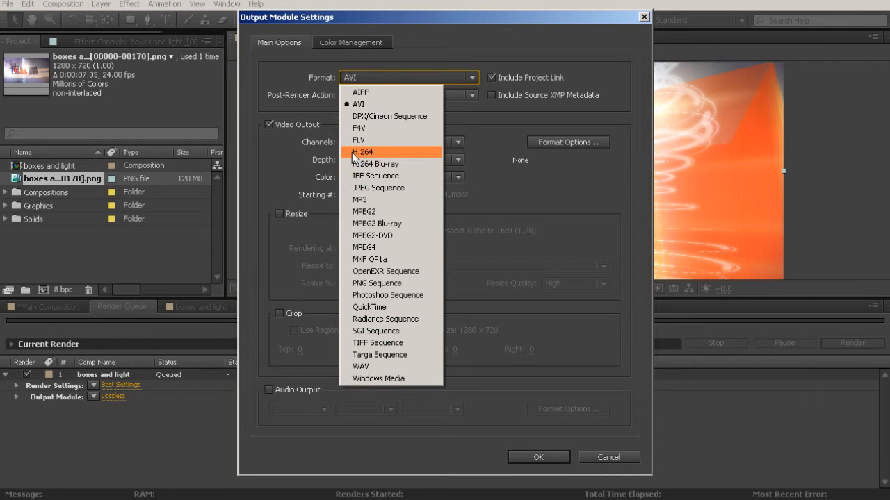
left_click(361, 152)
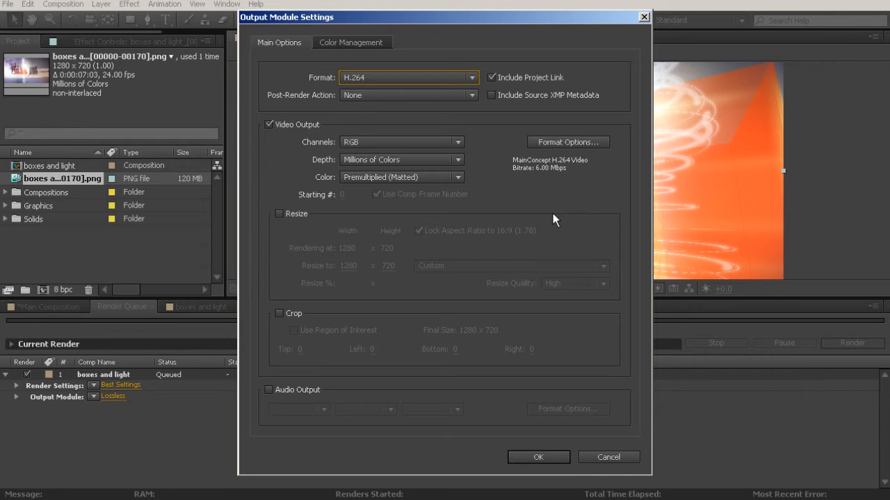
mouse_move(561, 197)
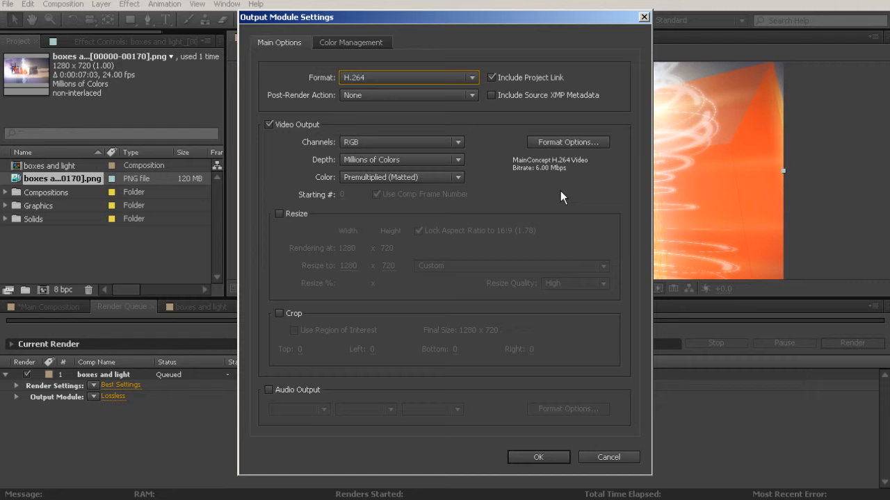
mouse_move(595, 173)
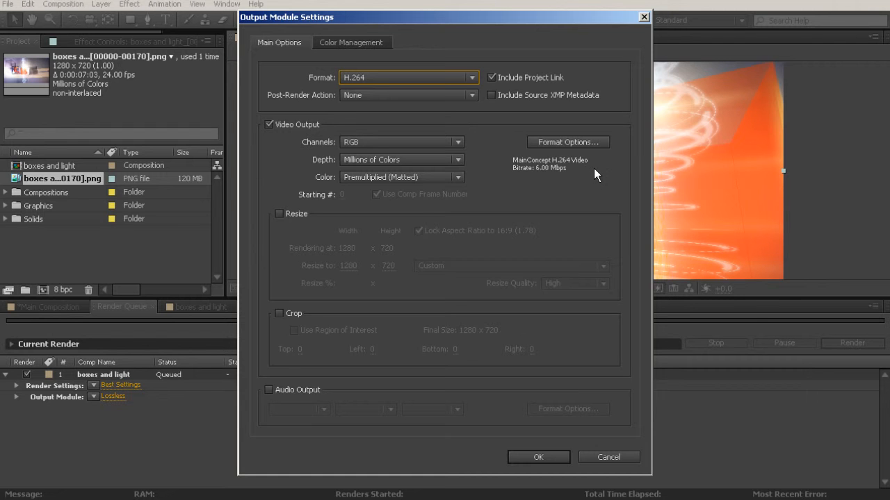
Set H.264 Format Options to VBR 1 Pass, target 5 Mbps, maximum 10 Mbps, and confirm
left_click(567, 142)
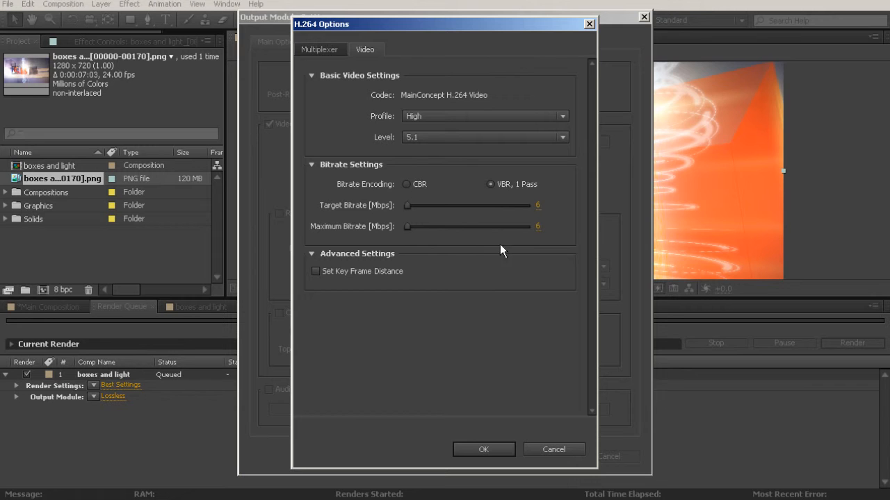
mouse_move(549, 207)
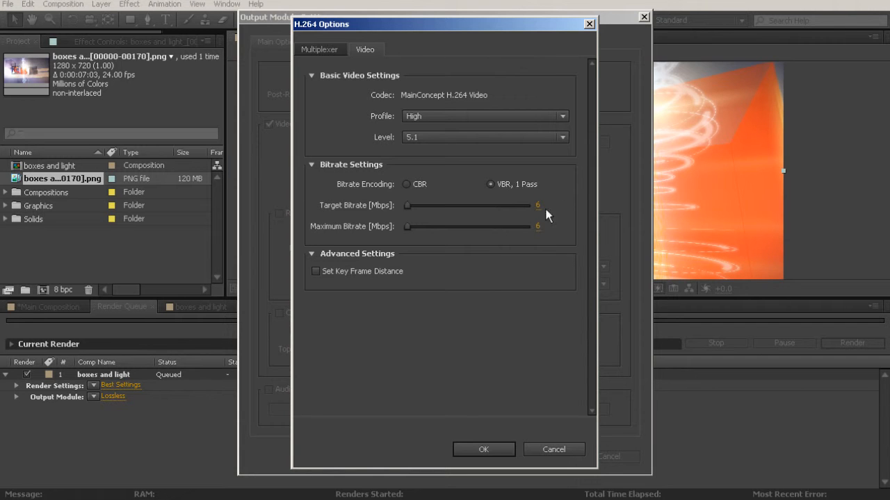
mouse_move(544, 235)
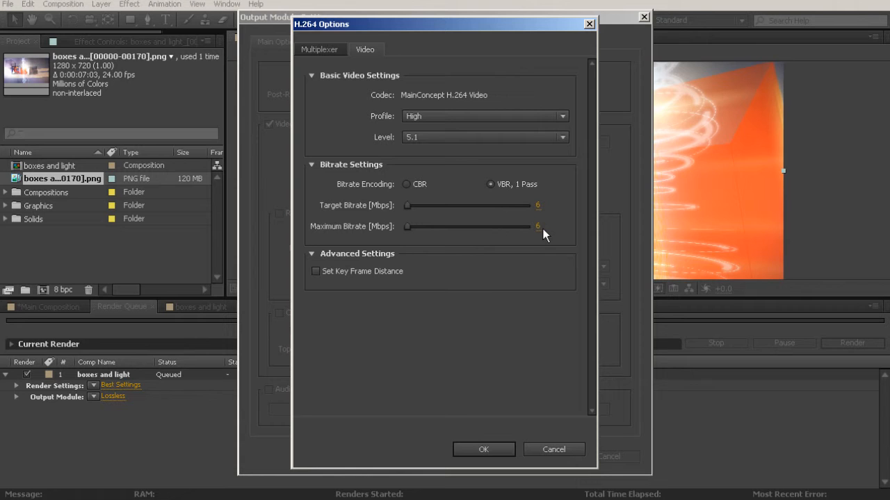
mouse_move(549, 237)
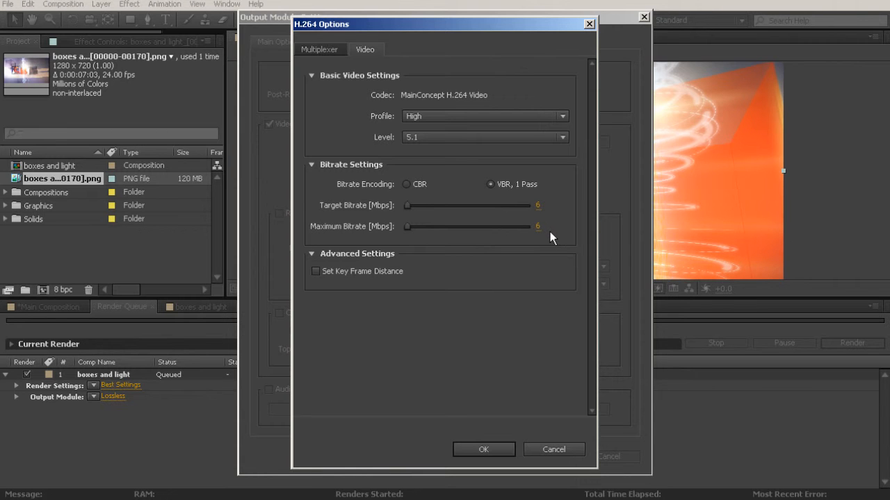
mouse_move(658, 291)
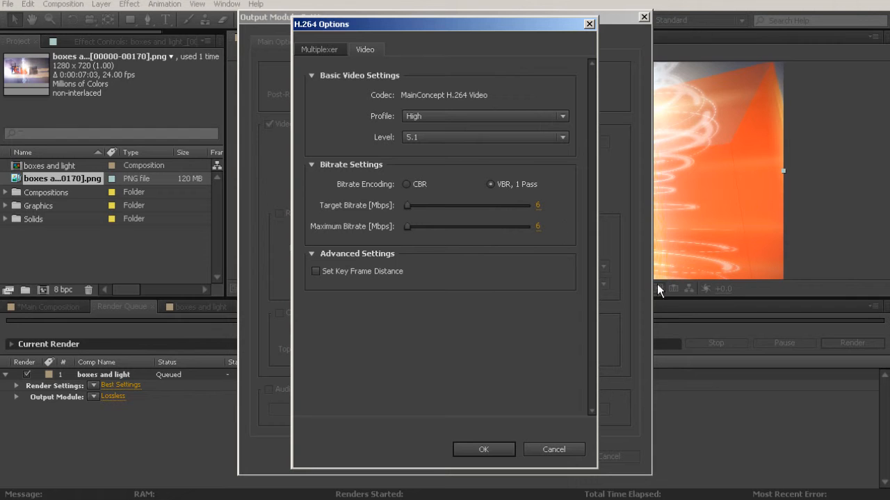
mouse_move(537, 250)
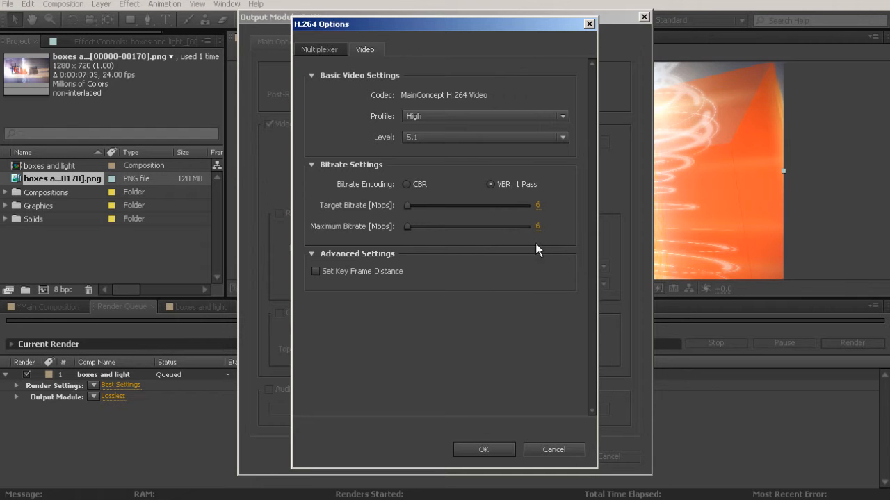
mouse_move(561, 266)
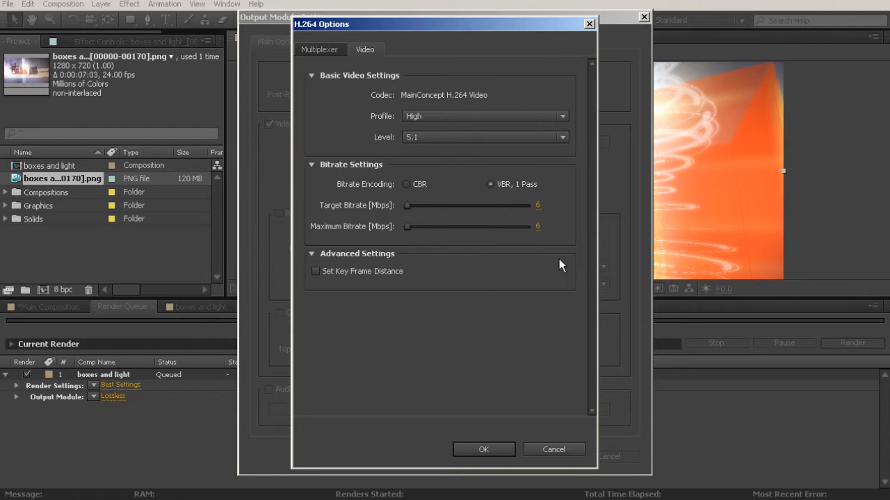
mouse_move(562, 271)
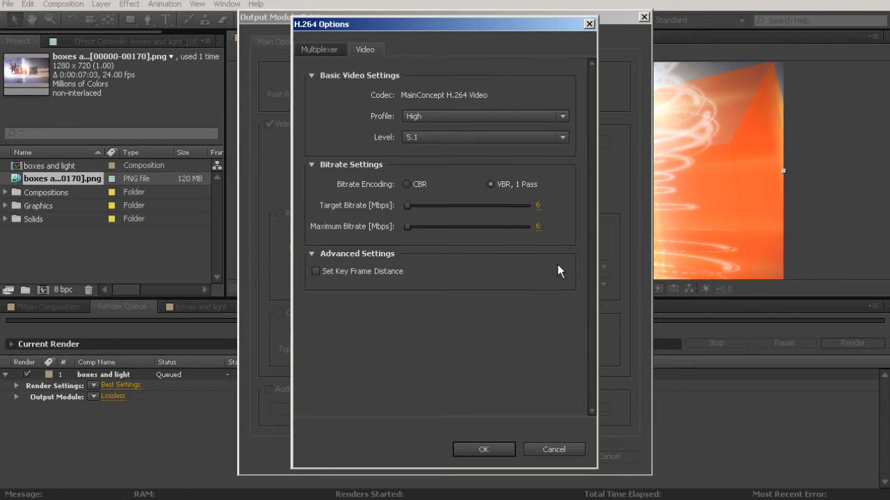
mouse_move(545, 250)
type("5")
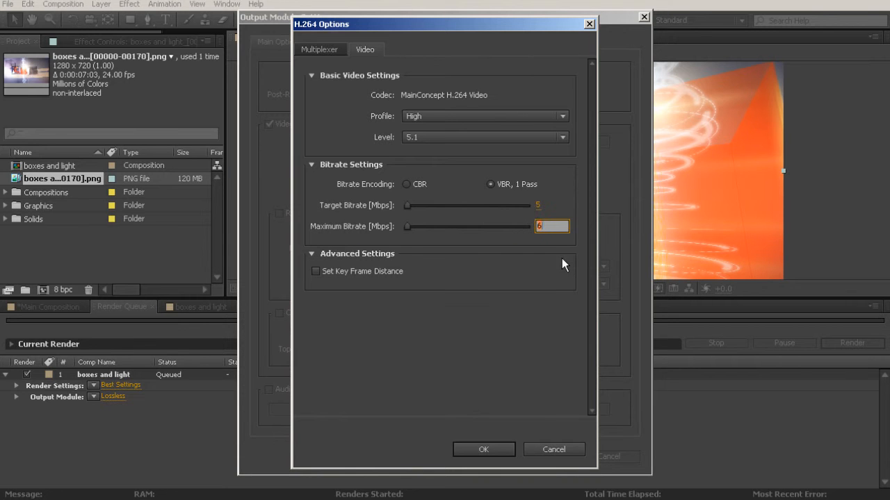
type("10")
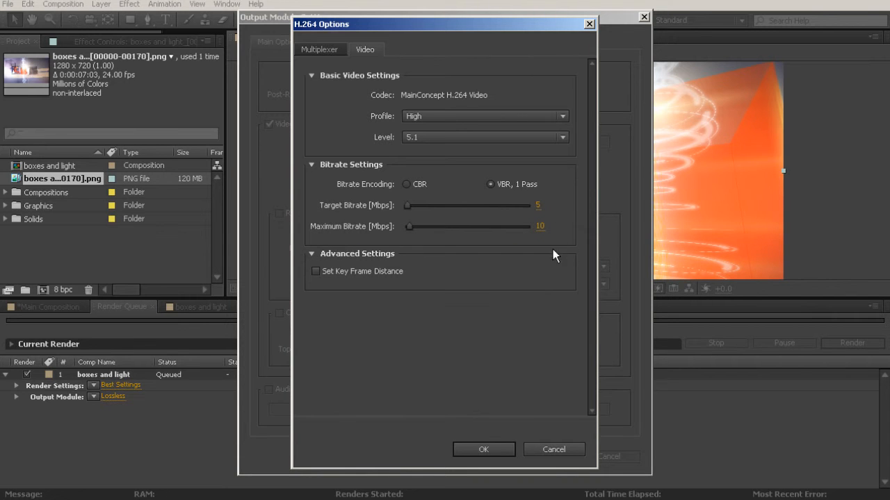
mouse_move(484, 272)
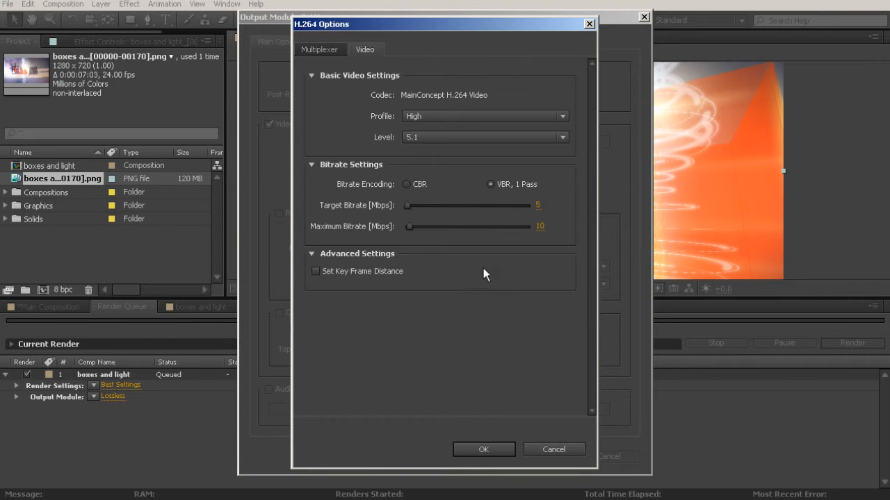
mouse_move(525, 200)
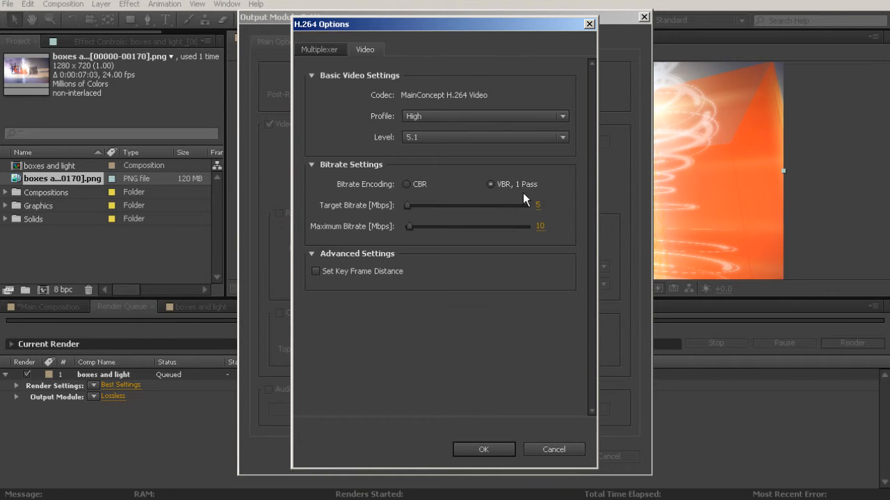
mouse_move(534, 257)
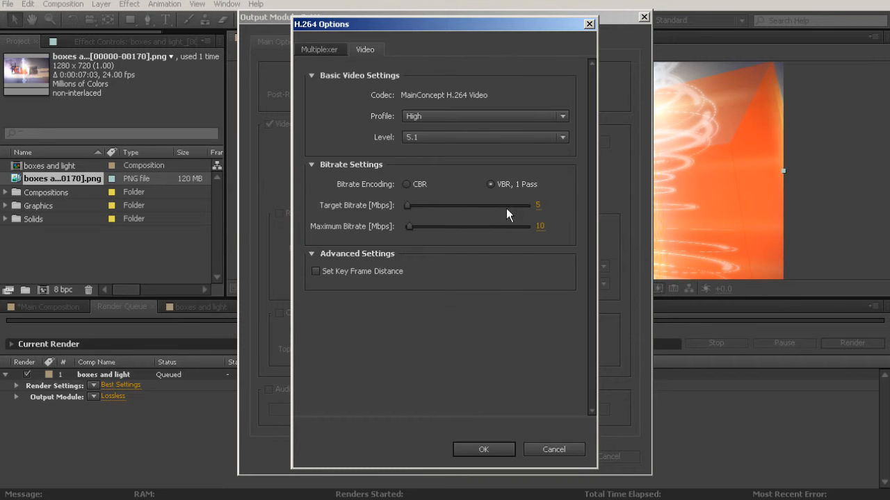
mouse_move(447, 470)
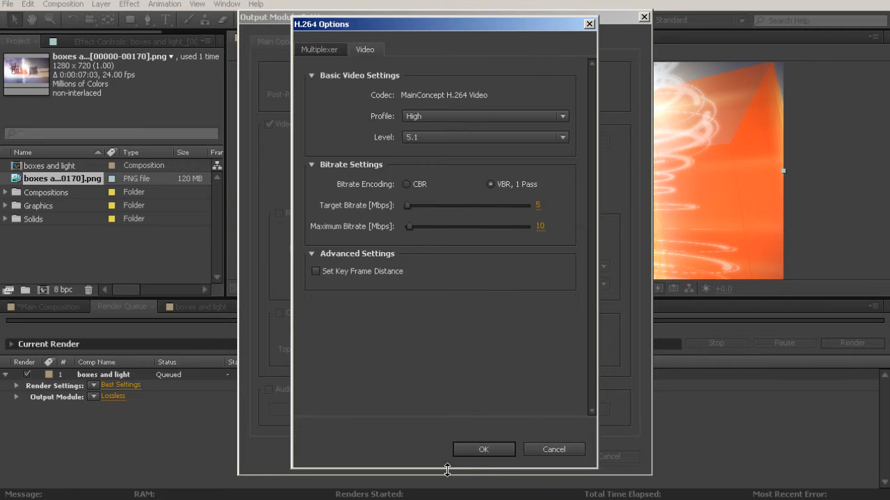
left_click(484, 451)
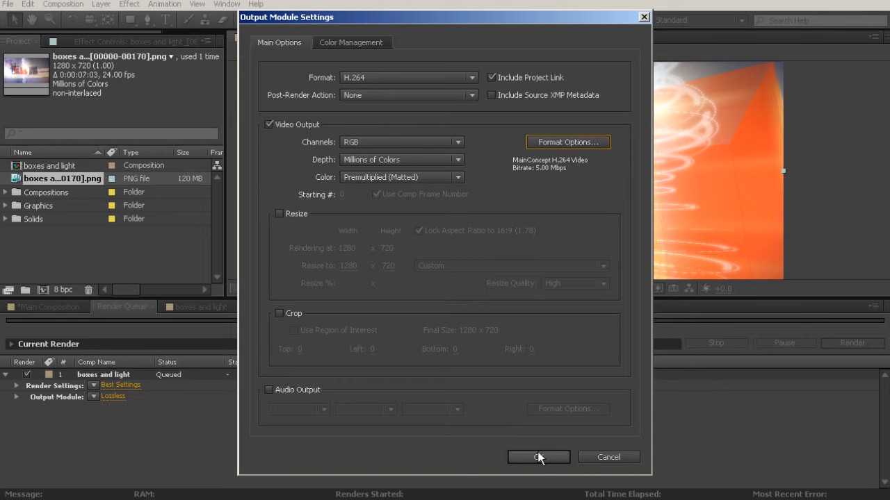
left_click(539, 457)
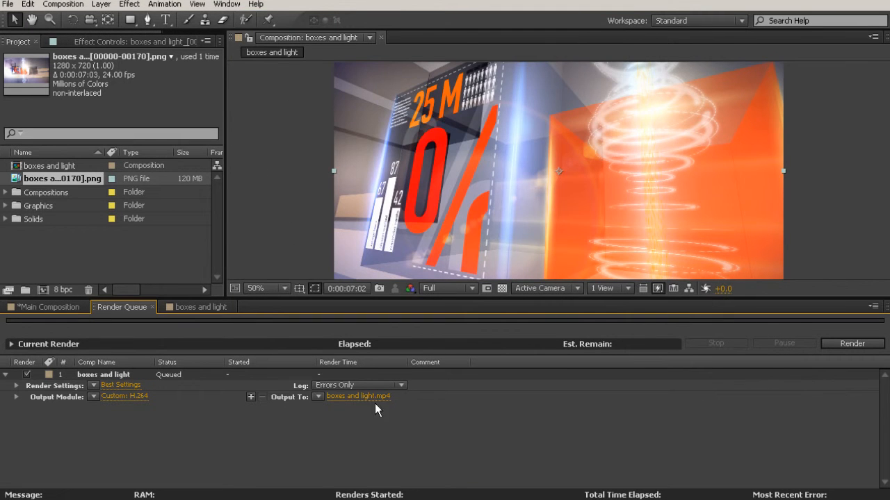
Point Output To at the Footage folder, keeping the name 'boxes and light.mp4', and save
left_click(359, 396)
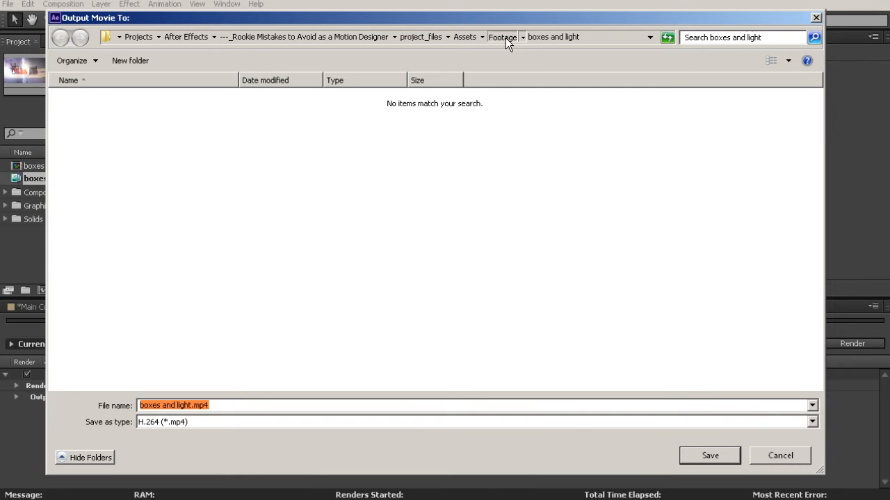
left_click(500, 36)
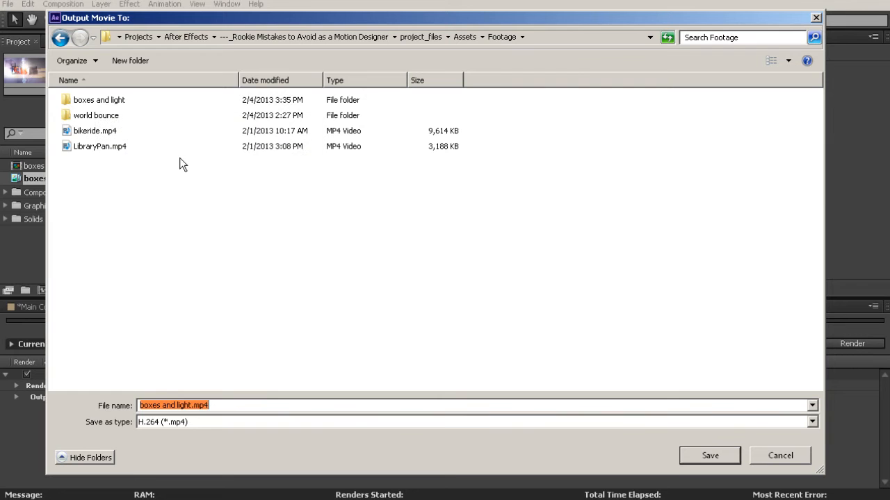
mouse_move(209, 167)
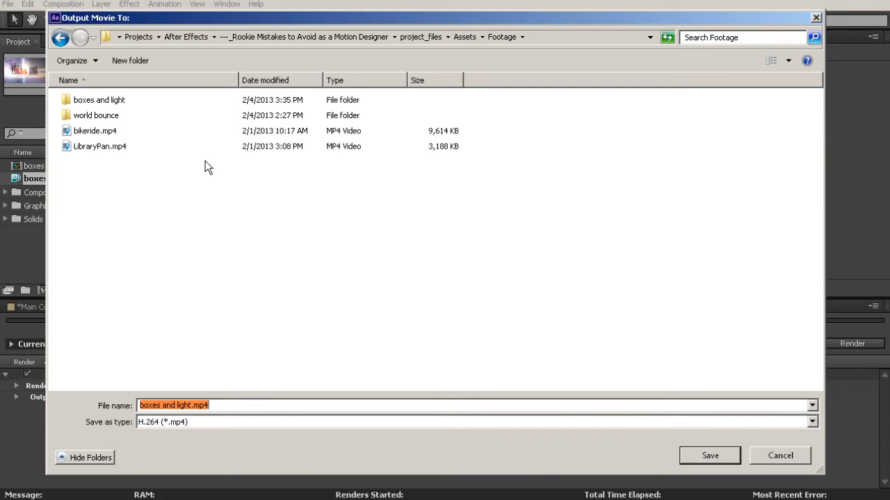
mouse_move(94, 174)
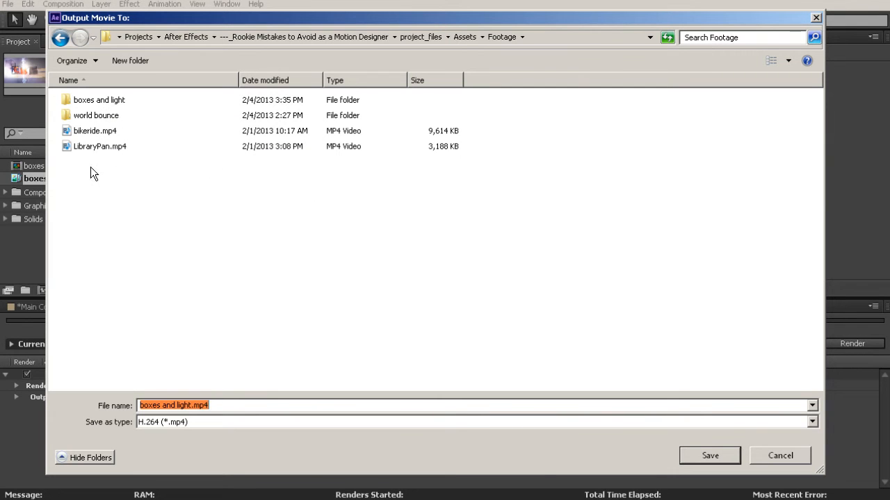
mouse_move(203, 239)
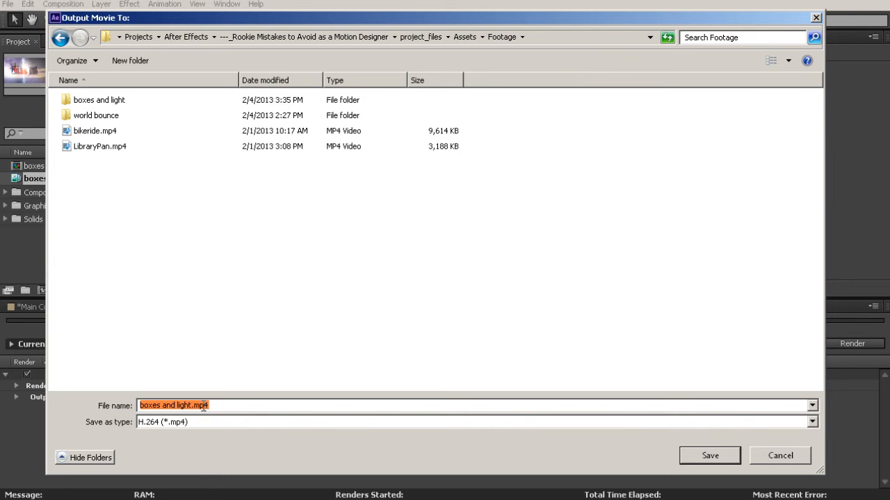
left_click(208, 406)
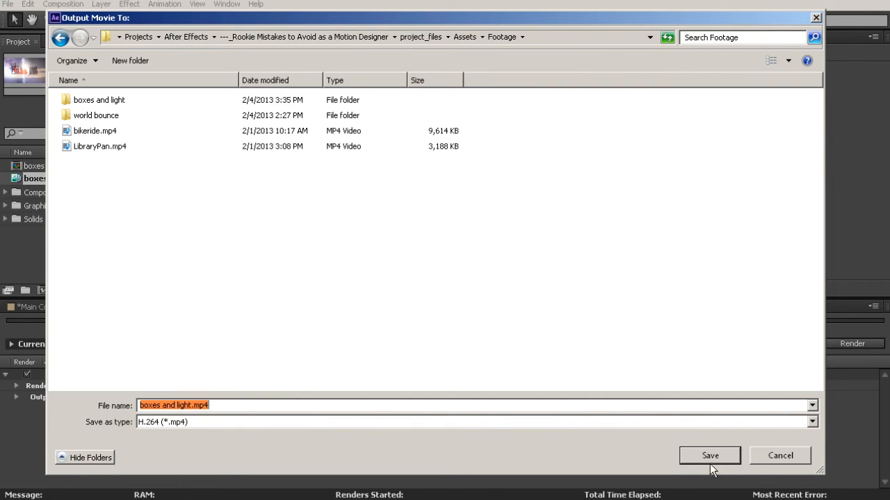
left_click(709, 456)
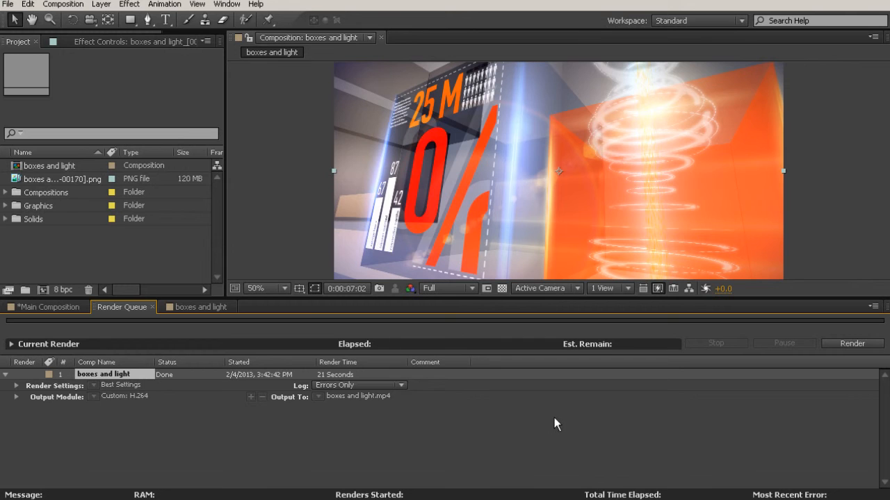
mouse_move(503, 348)
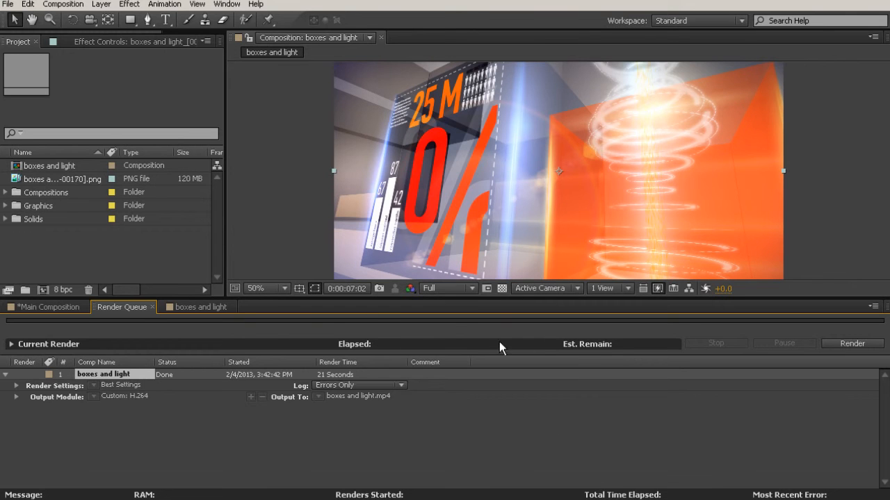
mouse_move(567, 392)
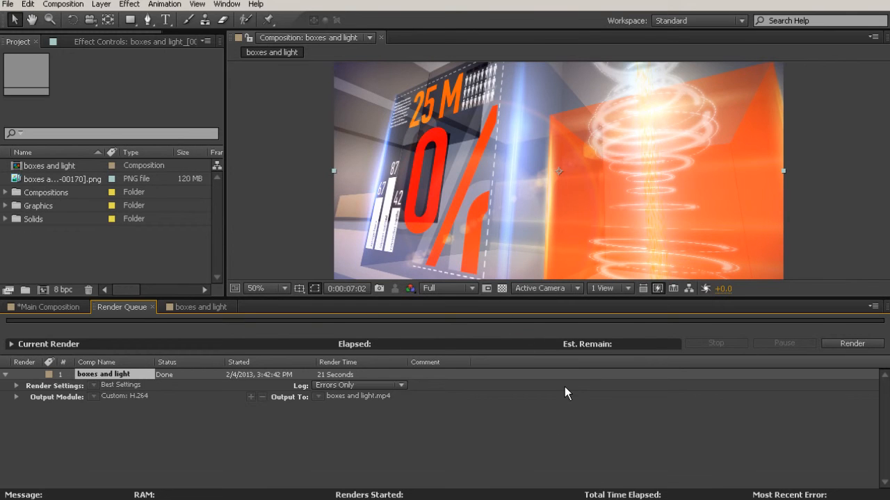